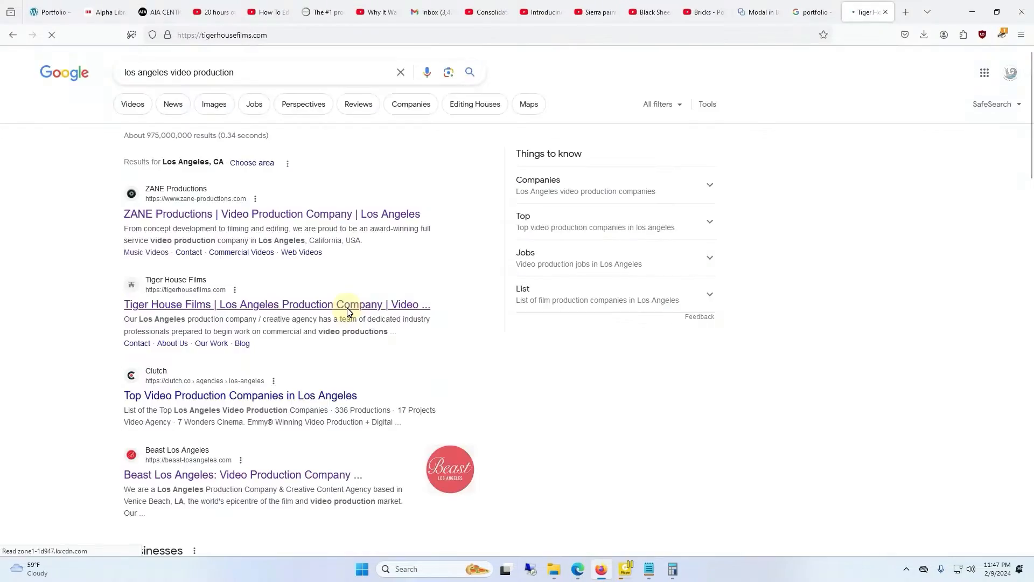
Browse from Tiger House Films to ZANE Productions' Adidas Running App commercial and play it
{"action": "left_click", "coordinate": [277, 304]}
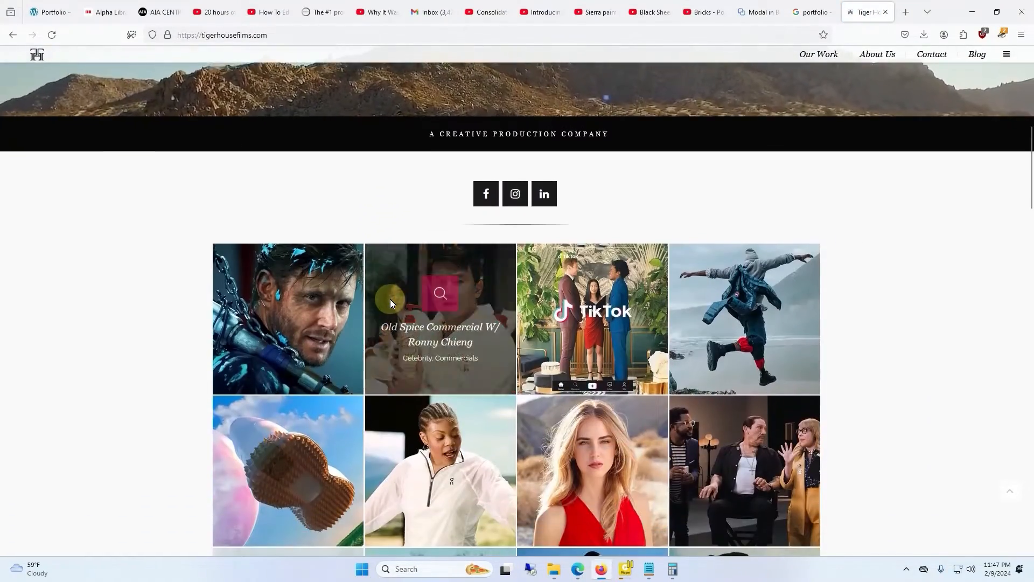
{"action": "scroll", "scroll_direction": "down", "scroll_amount": 3}
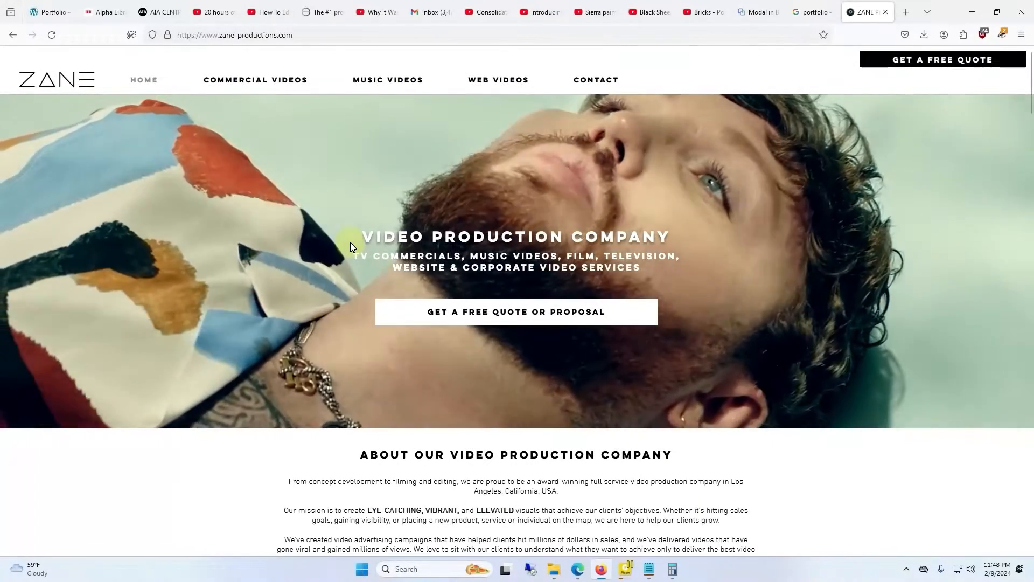
{"action": "scroll", "scroll_direction": "down", "scroll_amount": 3}
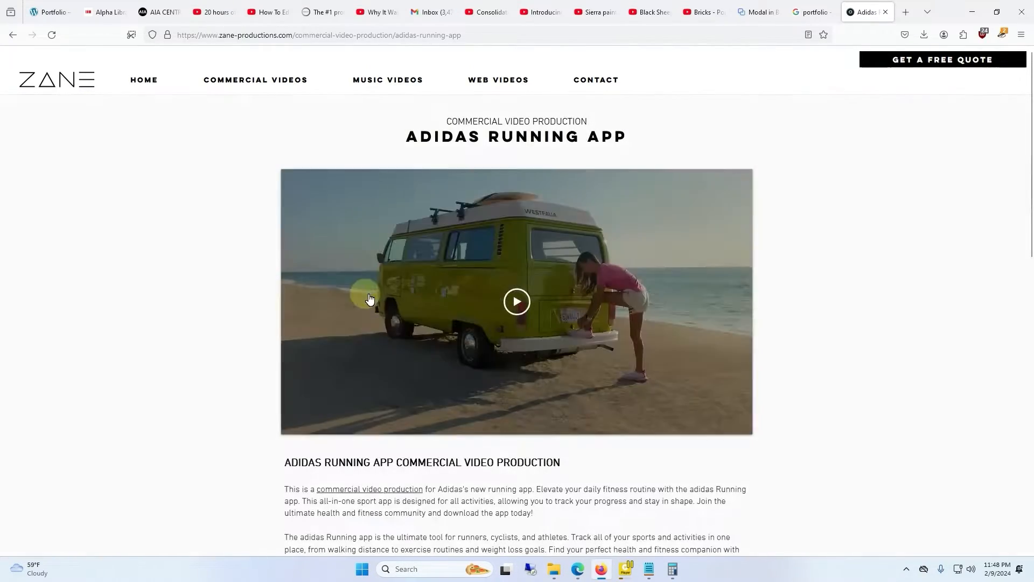
{"action": "left_click", "coordinate": [516, 302]}
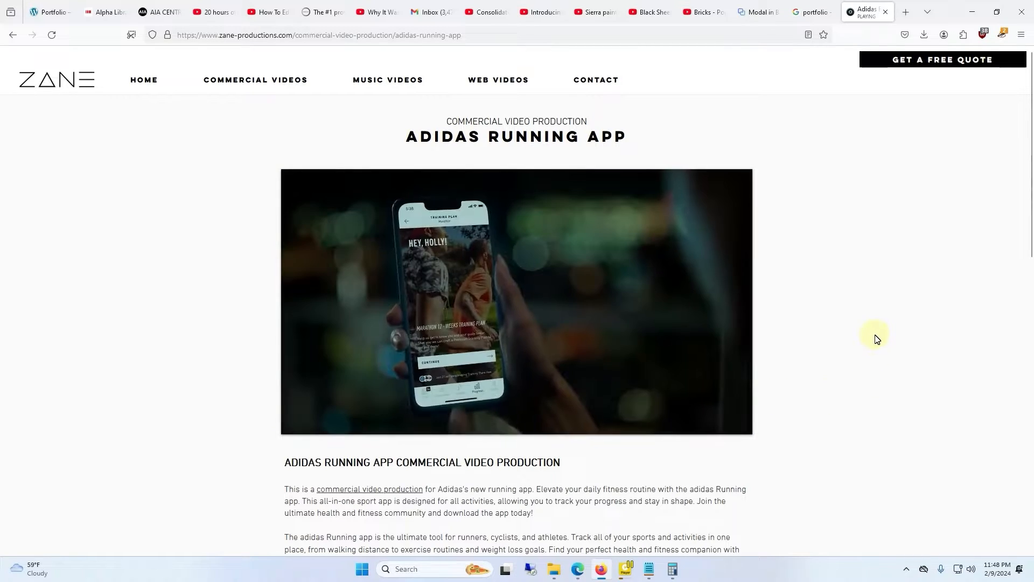
{"action": "scroll", "scroll_direction": "down", "scroll_amount": 3}
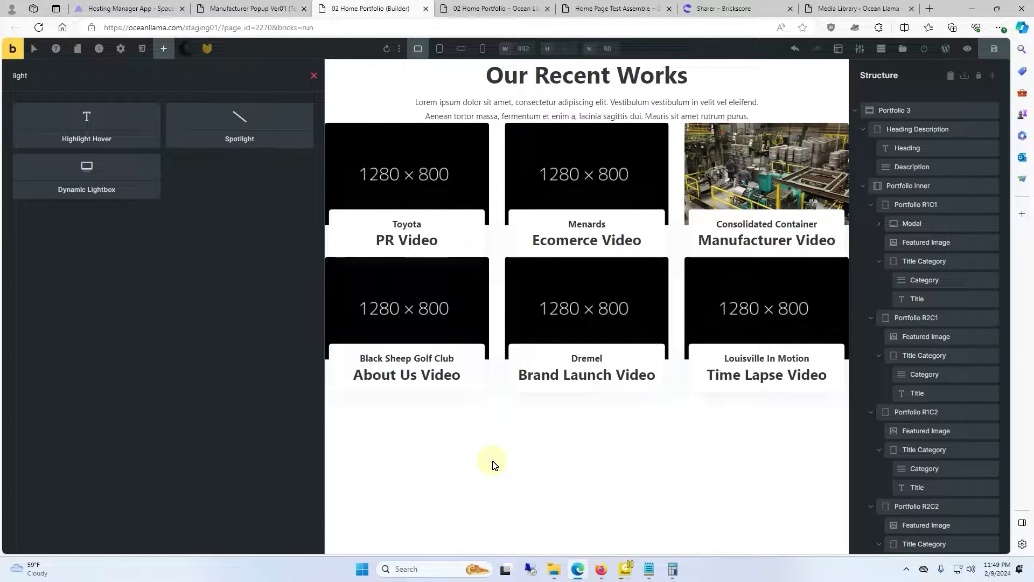
{"action": "mouse_move", "coordinate": [539, 450]}
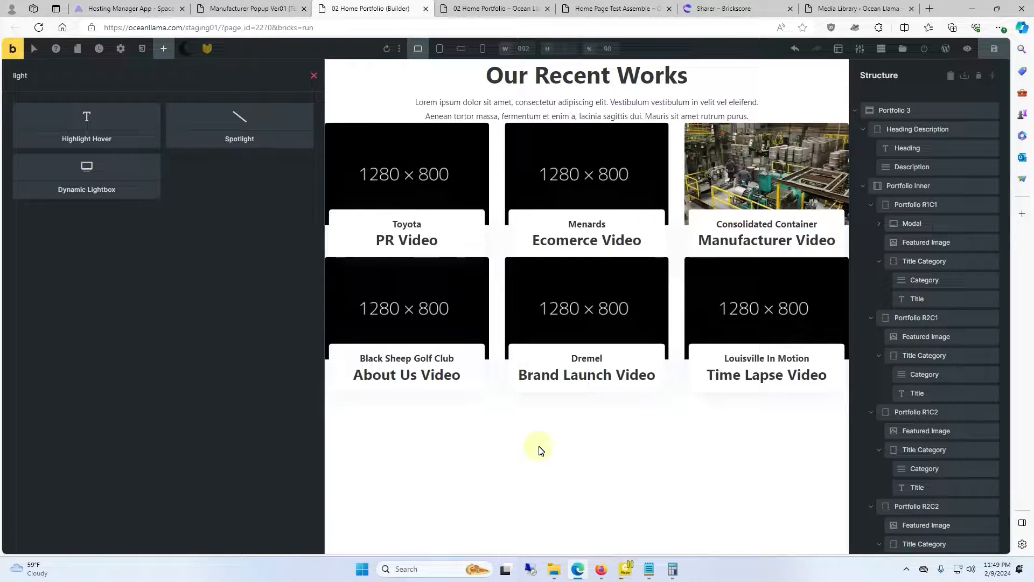
{"action": "mouse_move", "coordinate": [518, 440]}
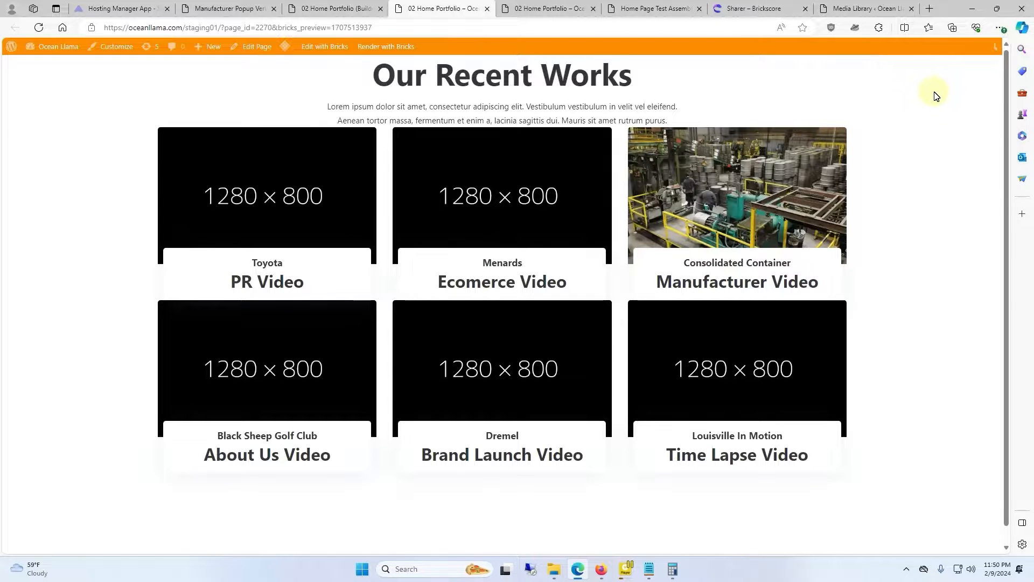
In the page preview, open the Manufacturer Video thumbnail to test its YouTube popup
{"action": "left_click", "coordinate": [737, 193]}
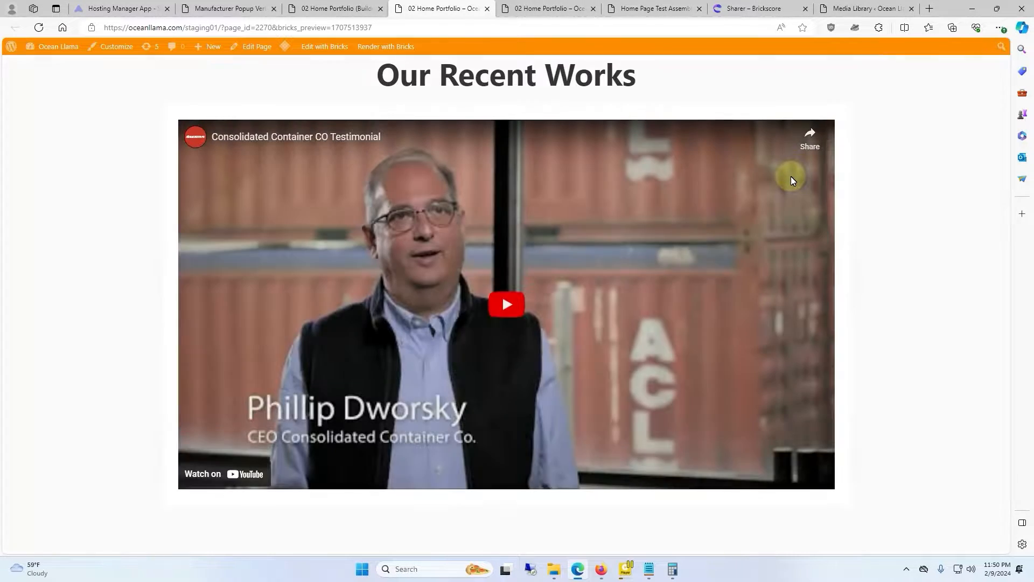
{"action": "left_click", "coordinate": [505, 304]}
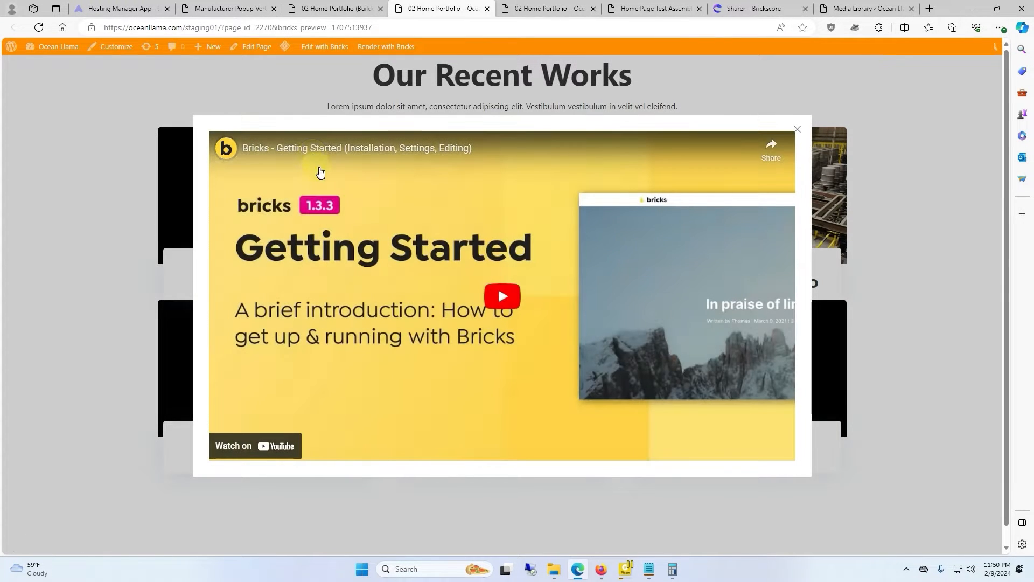
{"action": "left_click", "coordinate": [501, 296]}
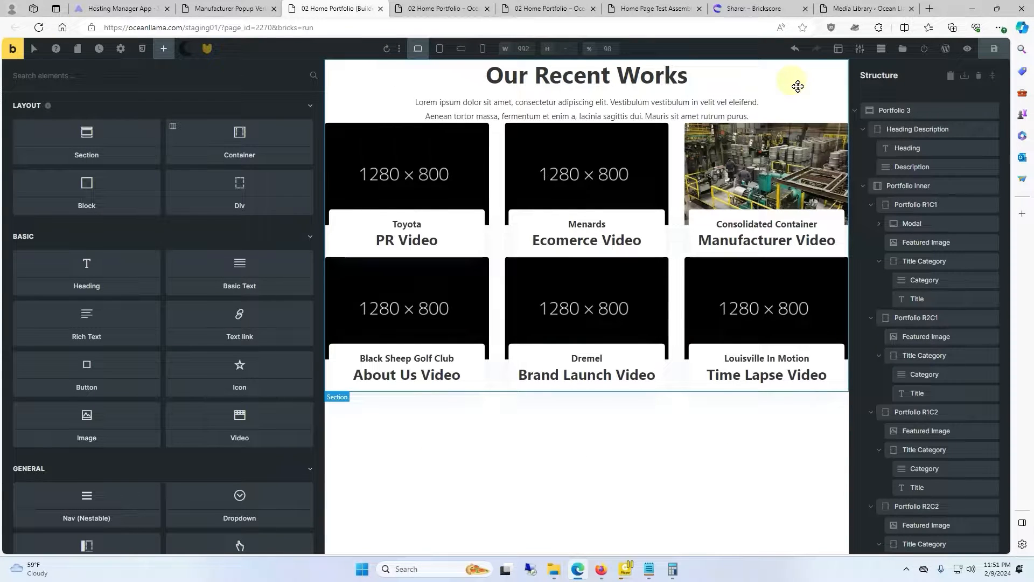
{"action": "mouse_move", "coordinate": [903, 50]}
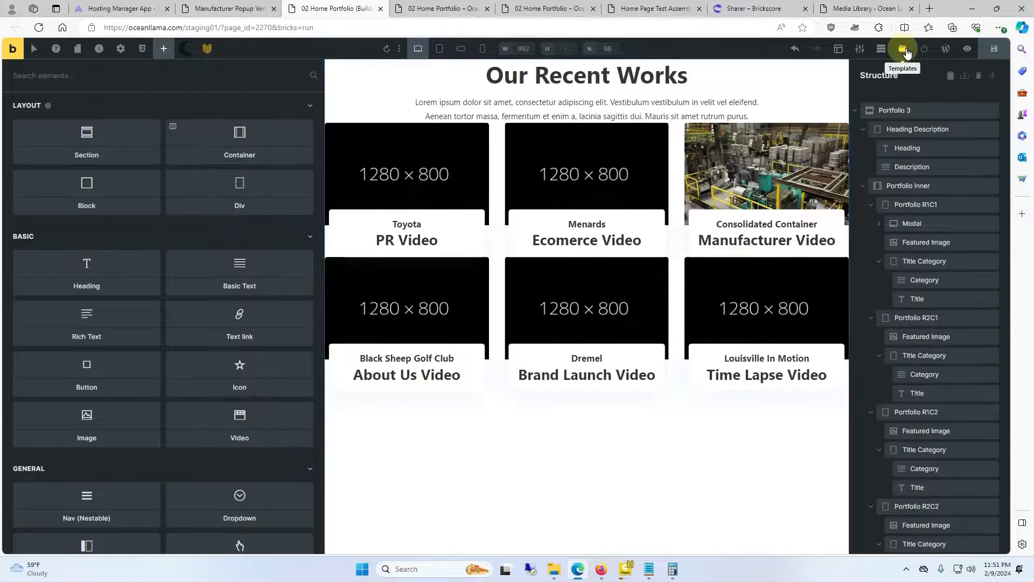
Create a Popup-type template named 'Video Popup Test' and open it for editing
{"action": "left_click", "coordinate": [905, 48]}
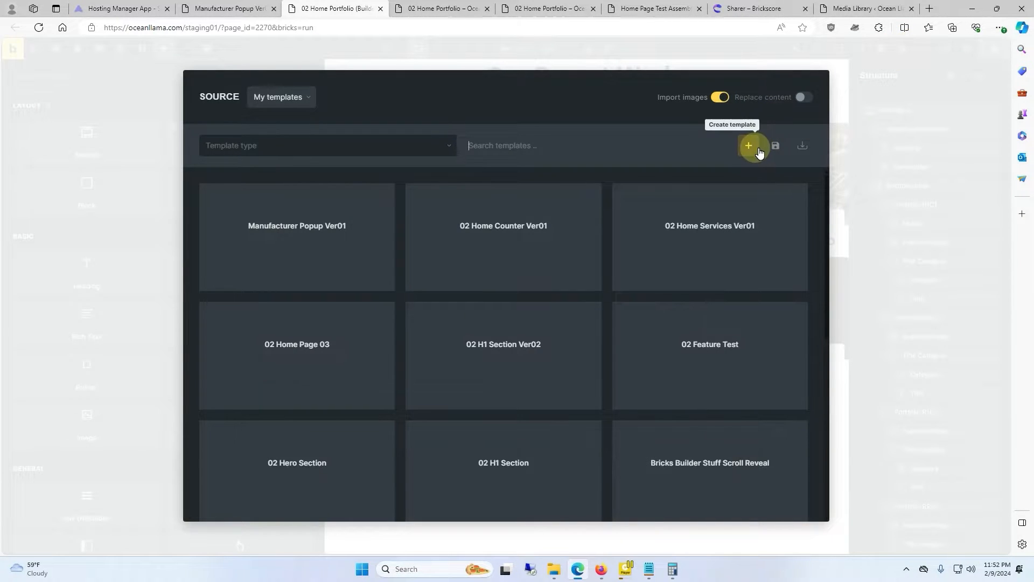
{"action": "left_click", "coordinate": [747, 145]}
{"action": "type", "text": "Video Popup Test"}
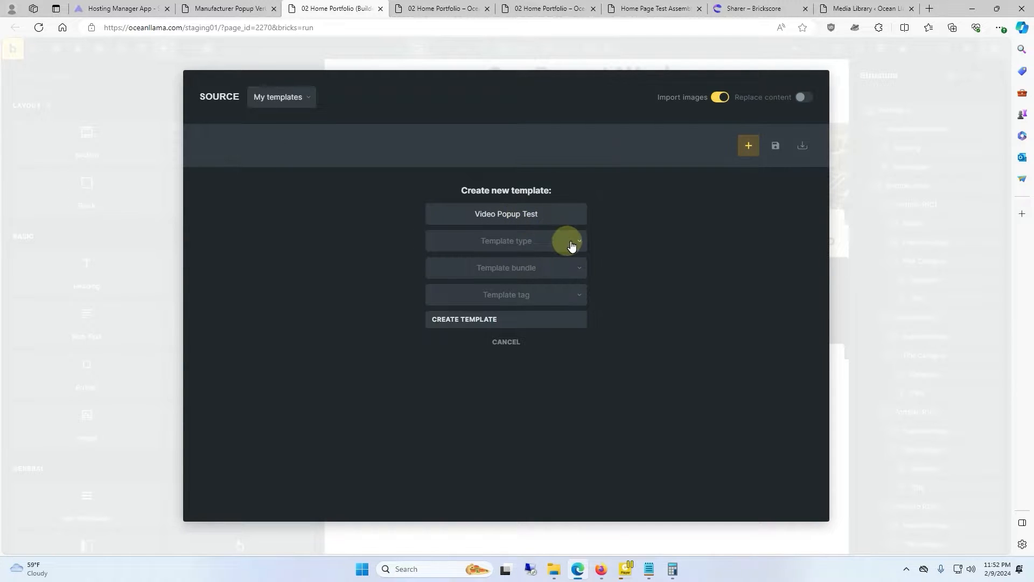
{"action": "left_click", "coordinate": [506, 241]}
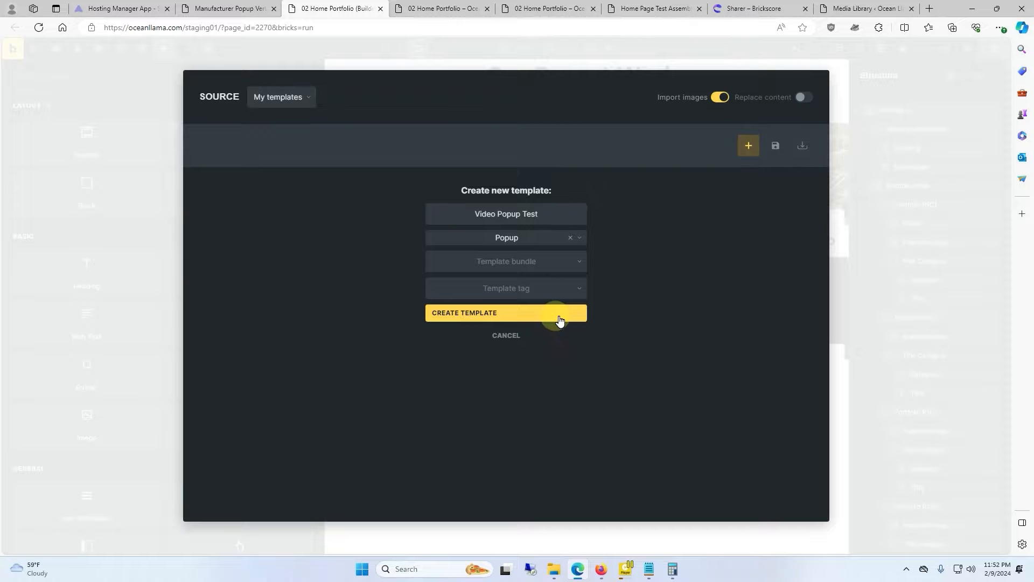
{"action": "left_click", "coordinate": [505, 312]}
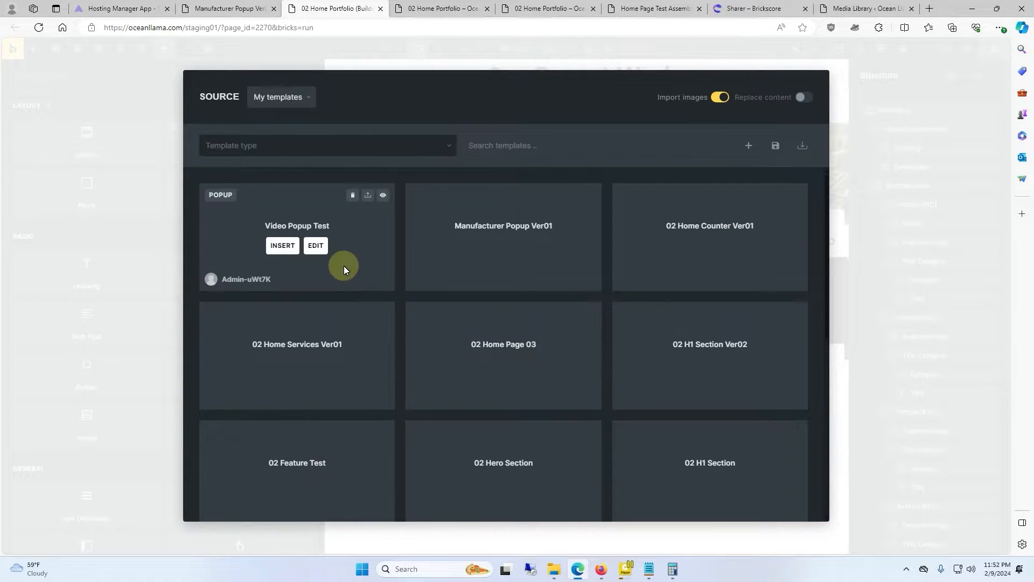
{"action": "left_click", "coordinate": [315, 245]}
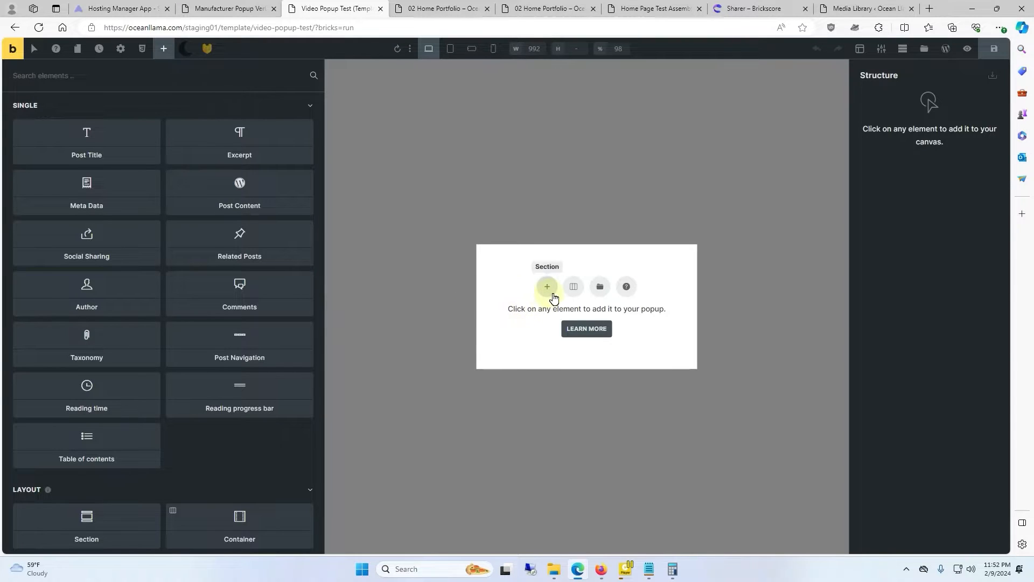
Add a section with a Video element to the popup and select its YouTube ID for replacement
{"action": "left_click", "coordinate": [546, 286]}
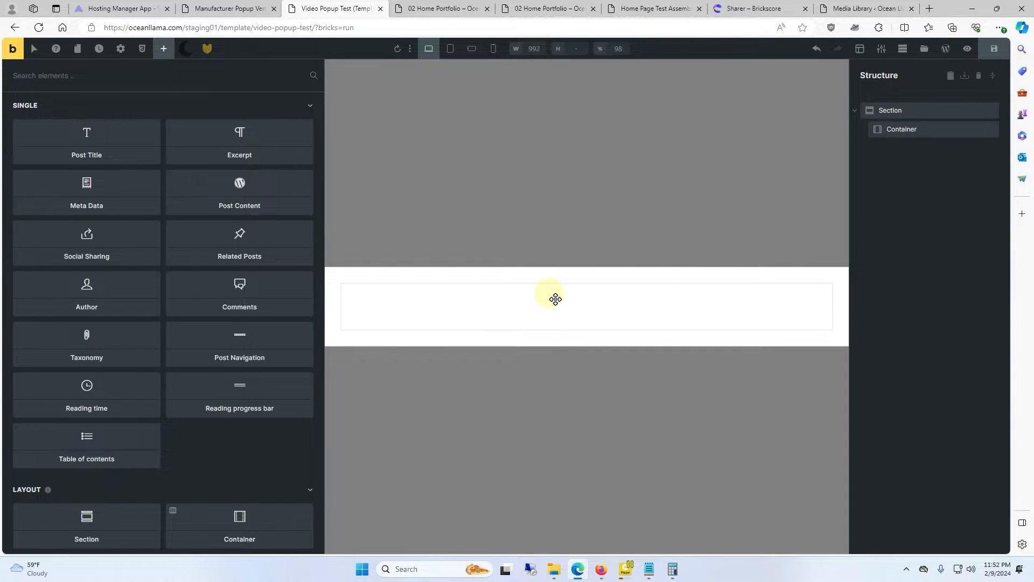
{"action": "left_click", "coordinate": [556, 299]}
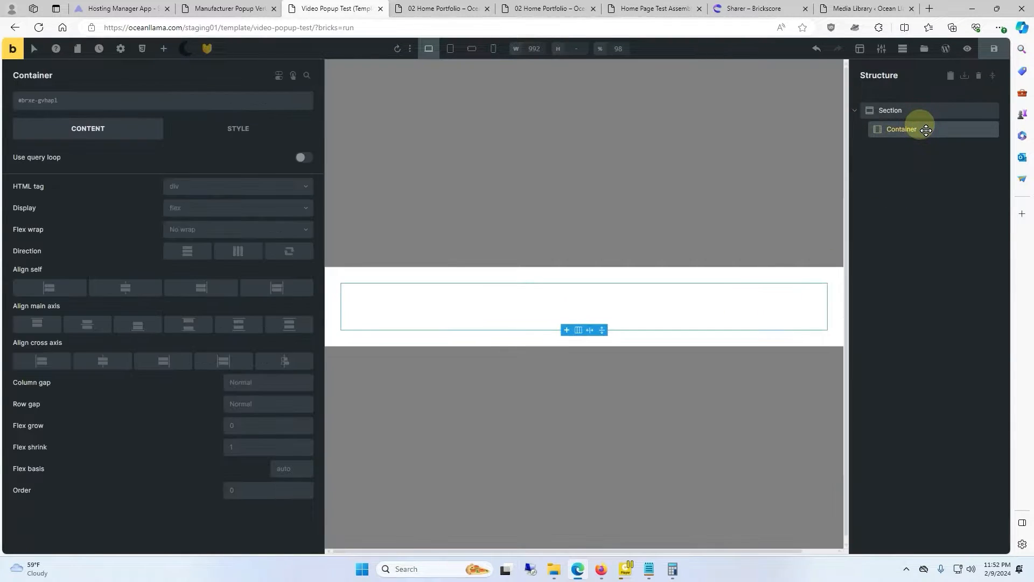
{"action": "left_click", "coordinate": [163, 48]}
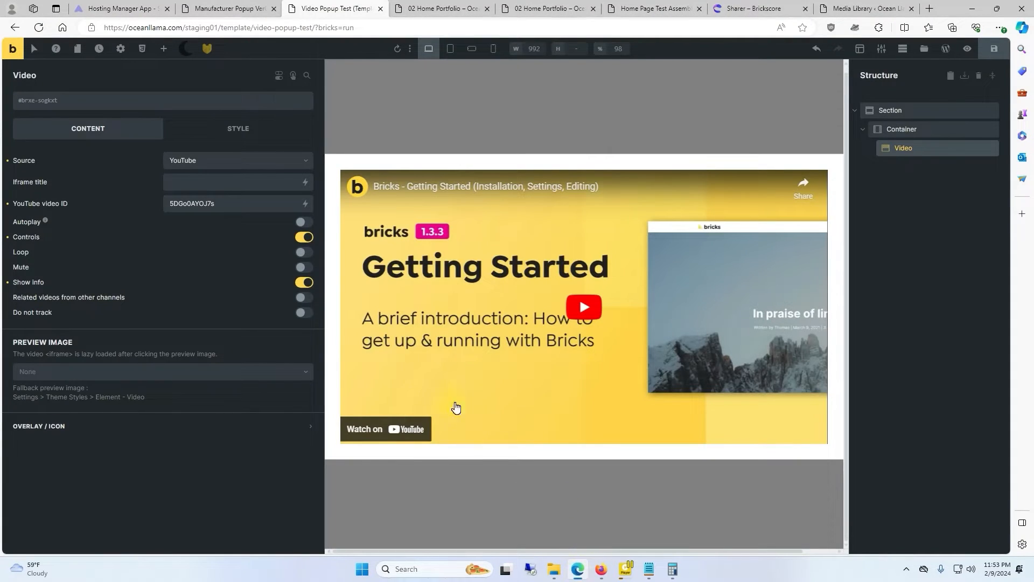
{"action": "triple_click", "coordinate": [191, 203]}
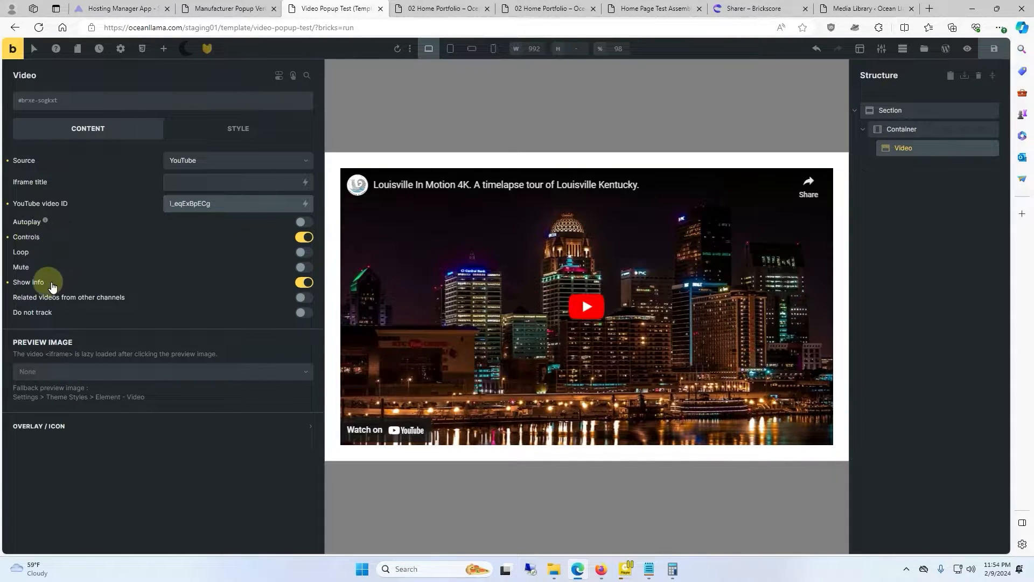
{"action": "mouse_move", "coordinate": [277, 289]}
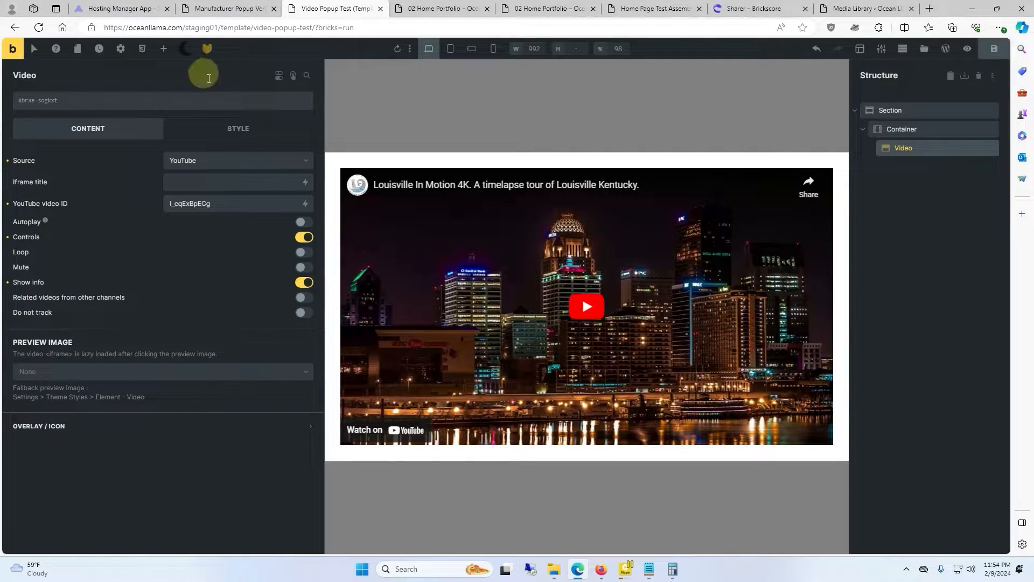
In the popup template settings, add an interaction with trigger Click and action Show element
{"action": "left_click", "coordinate": [120, 48]}
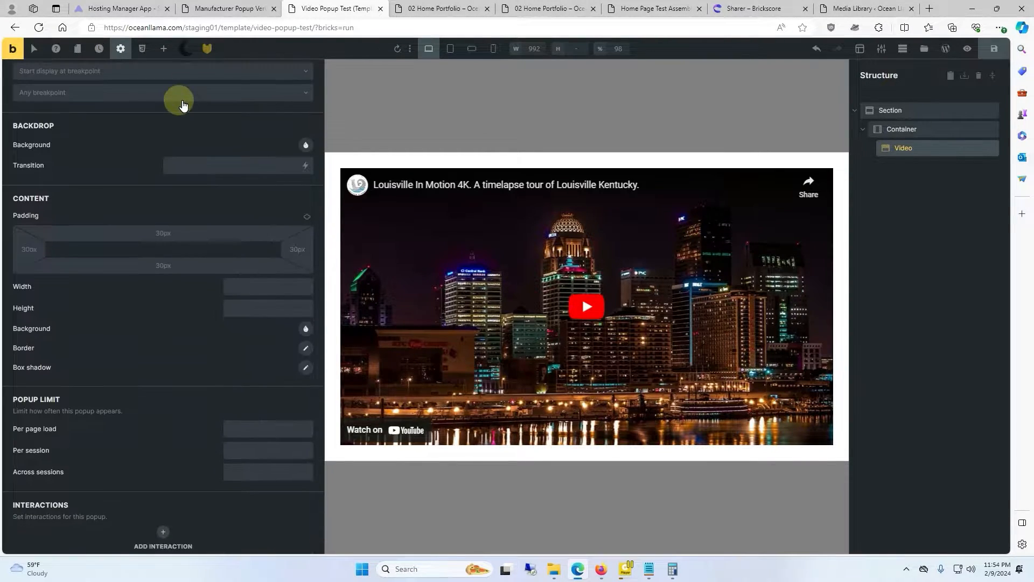
{"action": "scroll", "scroll_direction": "down", "scroll_amount": 3}
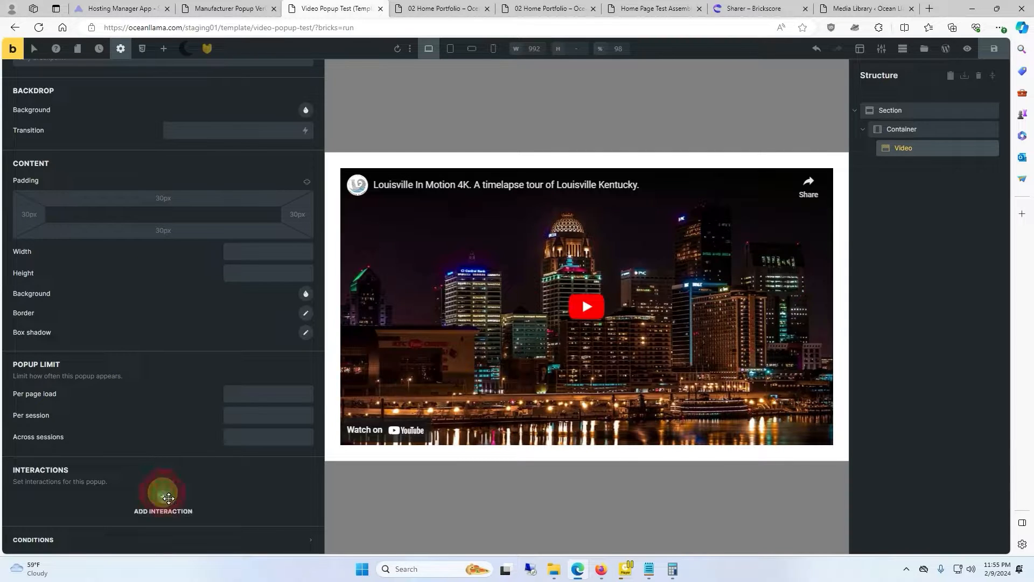
{"action": "left_click", "coordinate": [162, 492]}
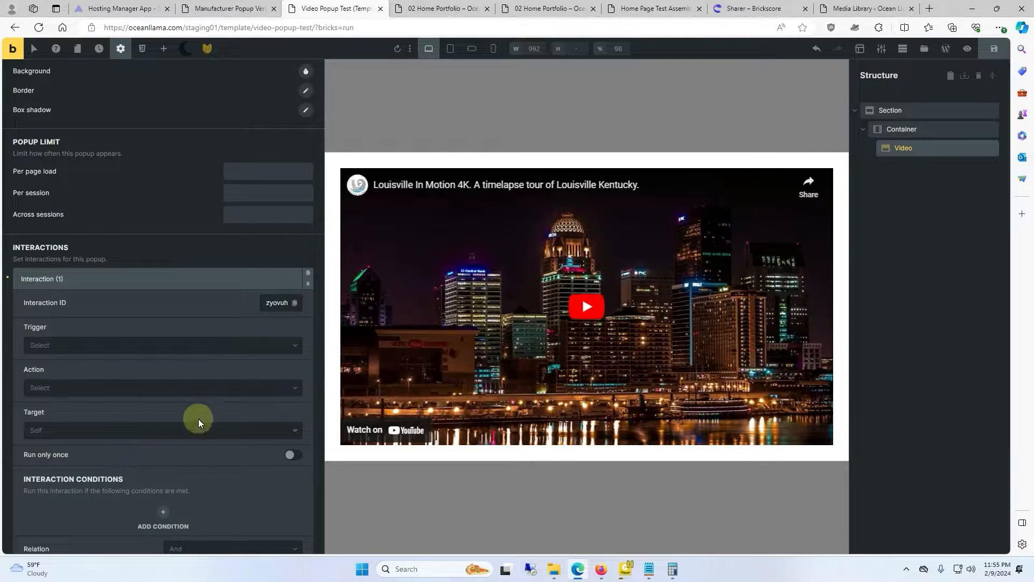
{"action": "left_click", "coordinate": [162, 345]}
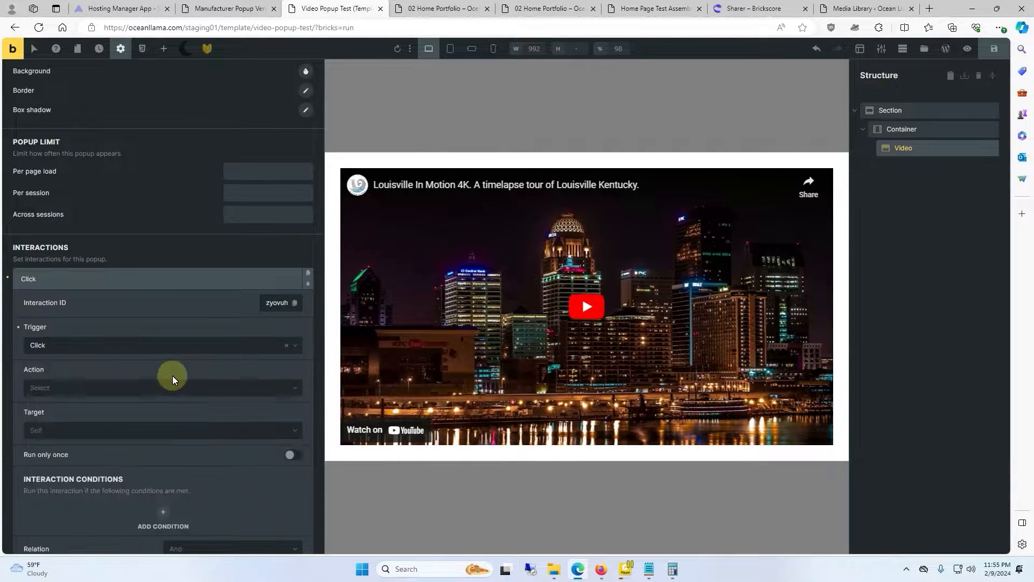
{"action": "left_click", "coordinate": [162, 387]}
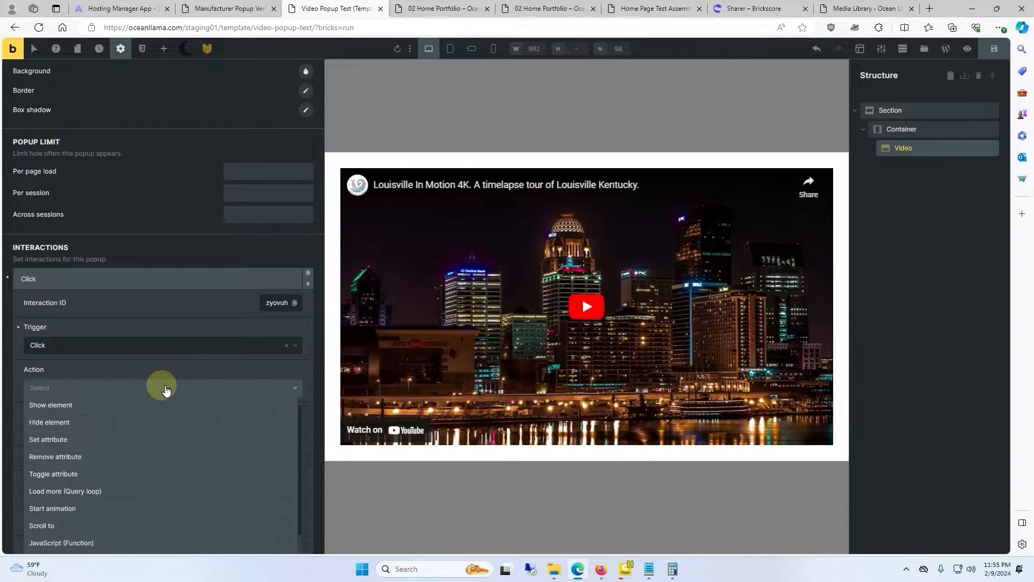
{"action": "left_click", "coordinate": [50, 404]}
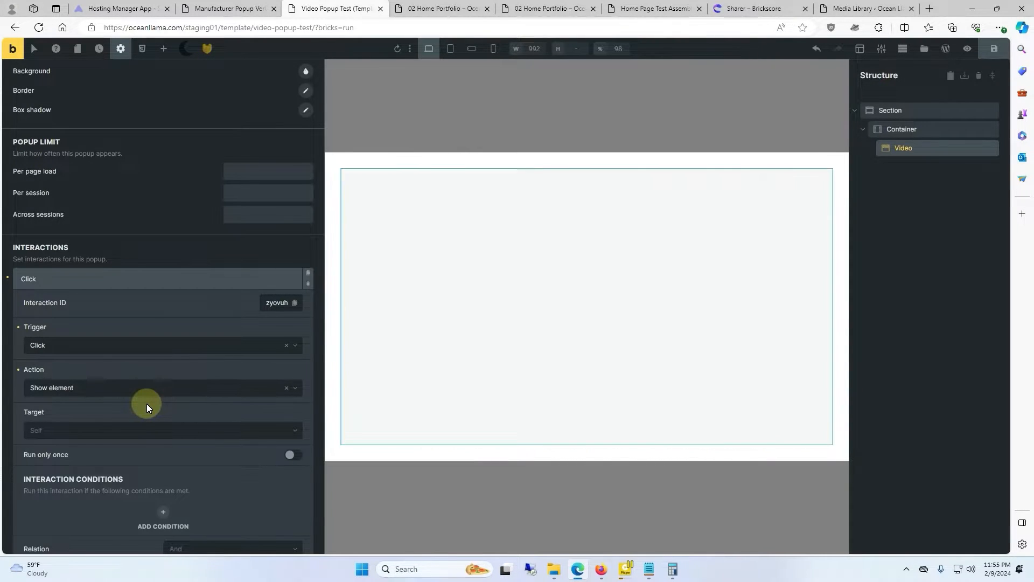
{"action": "left_click", "coordinate": [163, 429]}
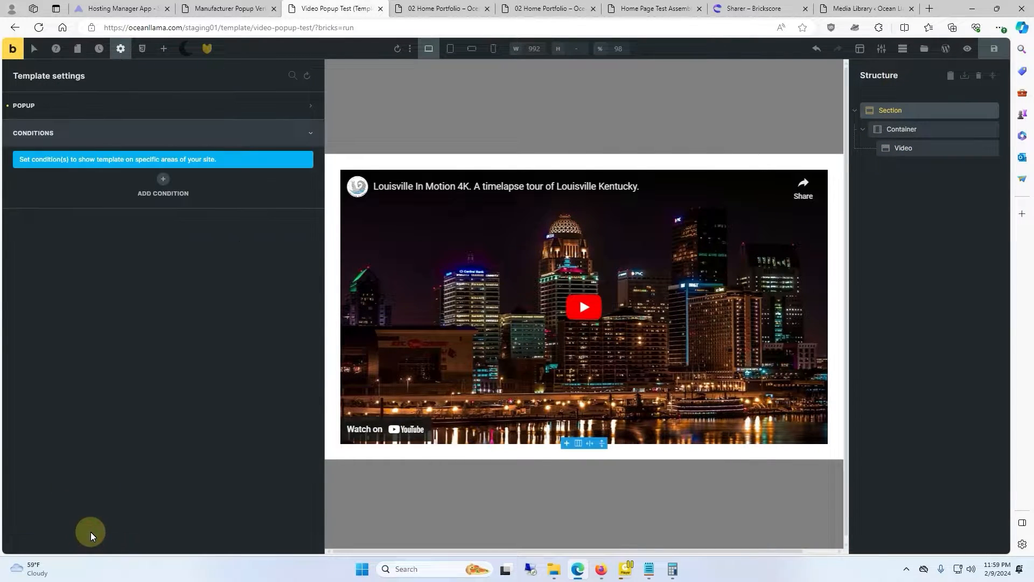
Add an Individual display condition targeting the page 02 Home Portfolio
{"action": "left_click", "coordinate": [163, 185]}
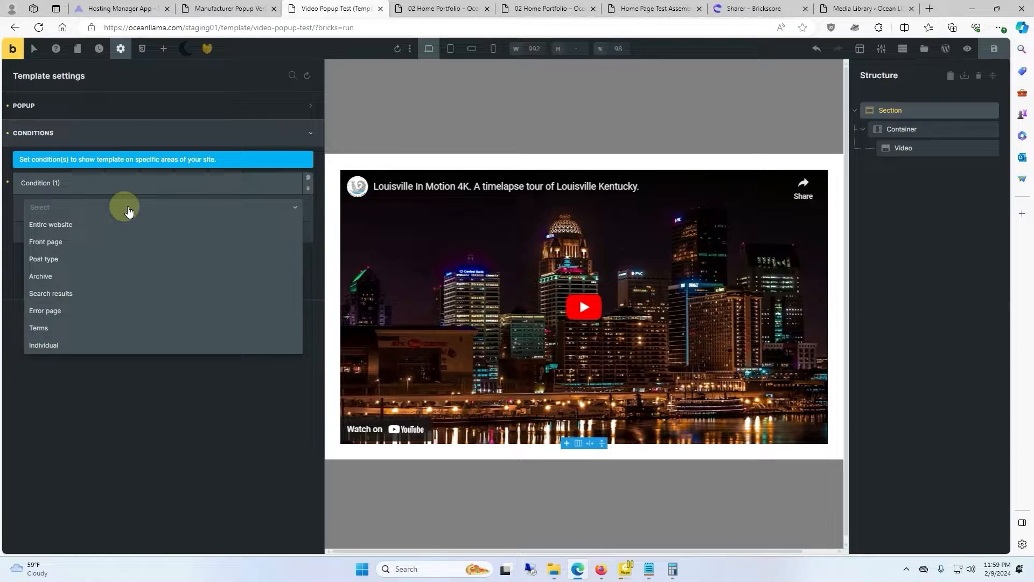
{"action": "mouse_move", "coordinate": [114, 344]}
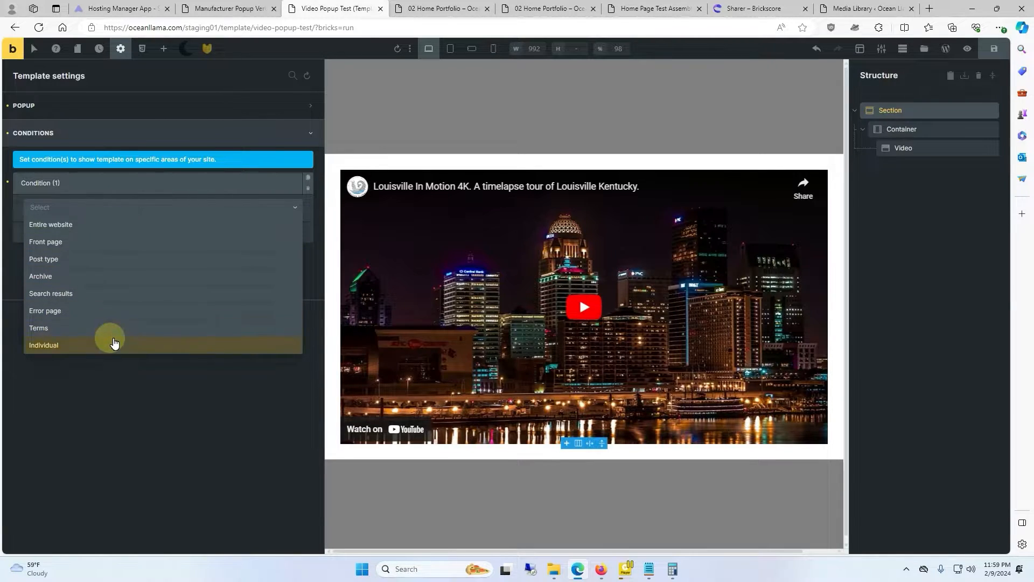
{"action": "left_click", "coordinate": [43, 344]}
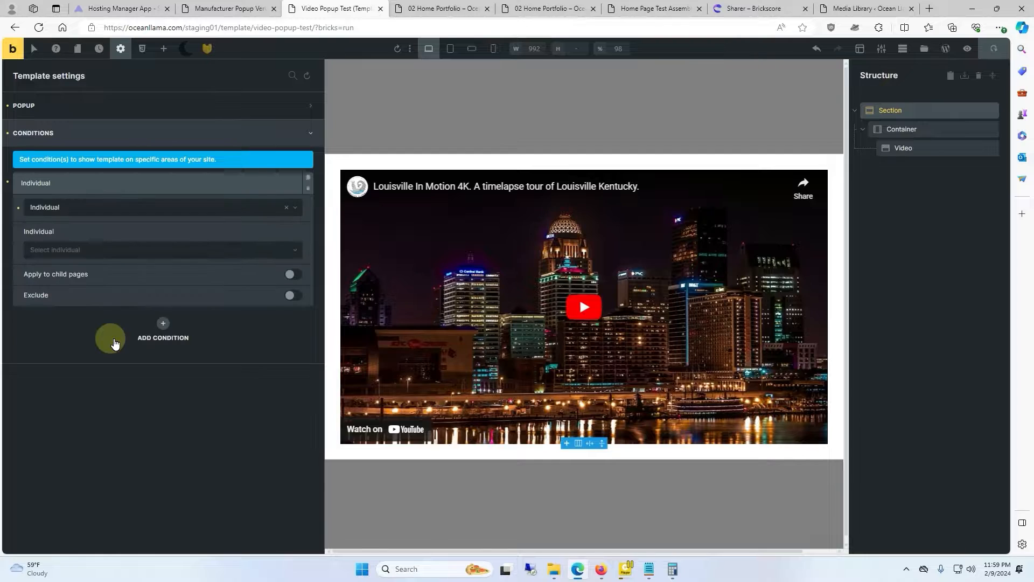
{"action": "left_click", "coordinate": [158, 249]}
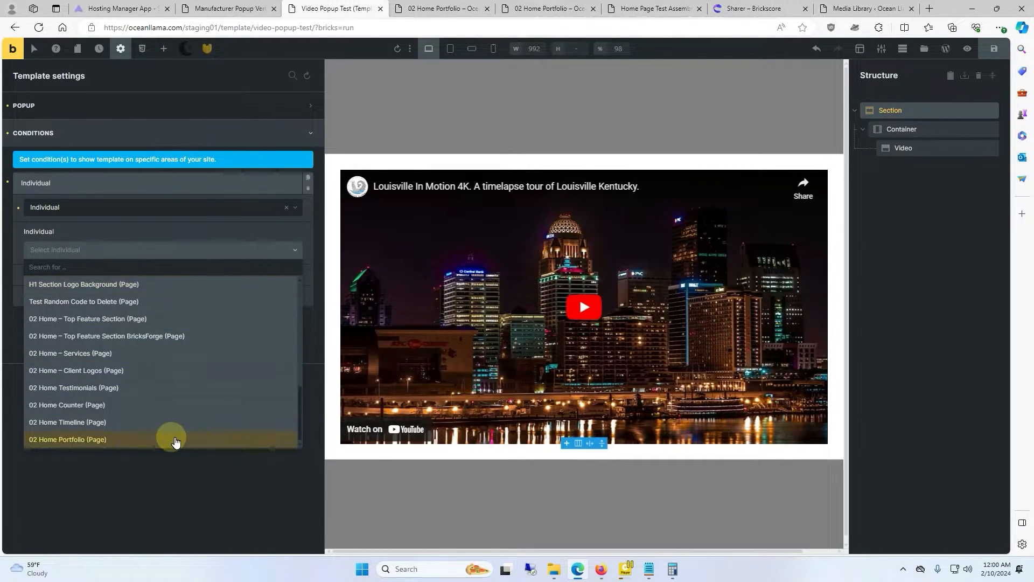
{"action": "left_click", "coordinate": [67, 439]}
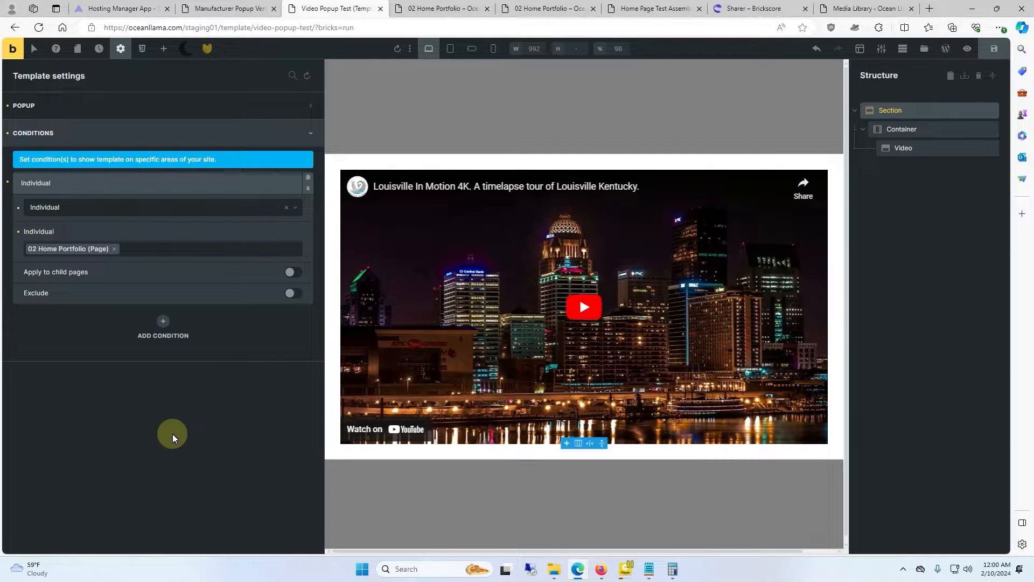
{"action": "mouse_move", "coordinate": [907, 109]}
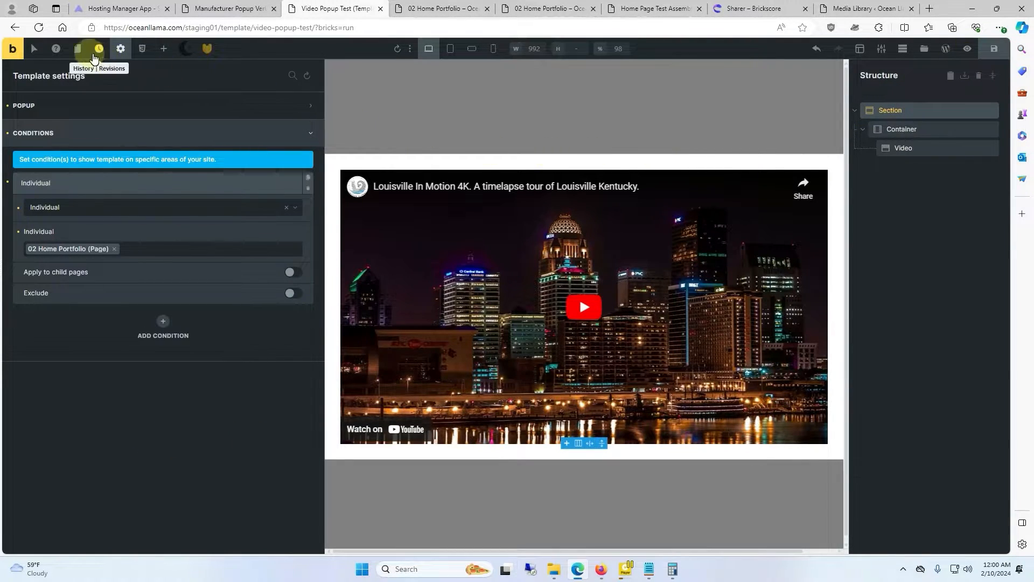
On 02 Home Portfolio, give a featured image a Click interaction that shows the Video Popup Test popup
{"action": "left_click", "coordinate": [77, 48]}
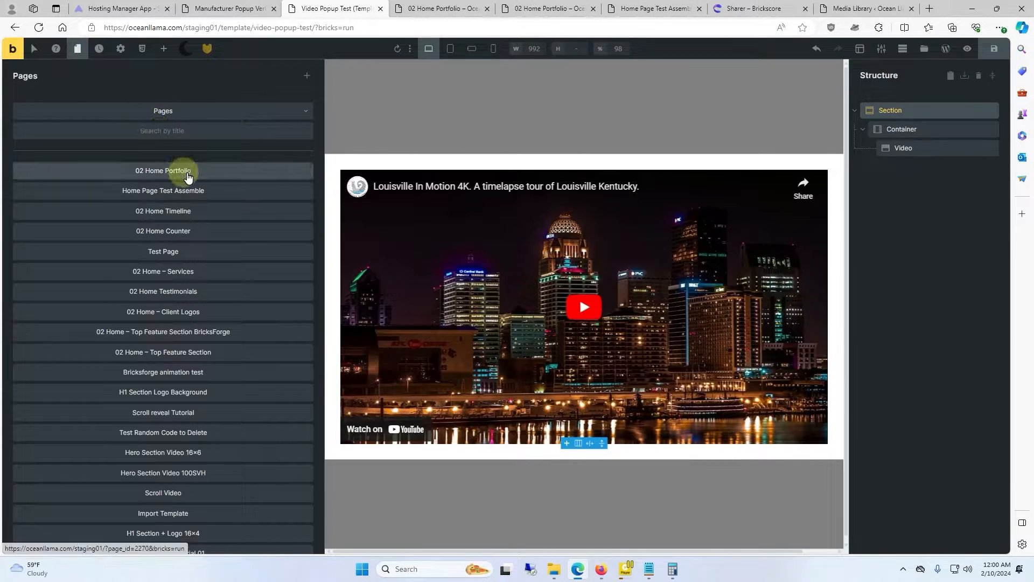
{"action": "left_click", "coordinate": [163, 171]}
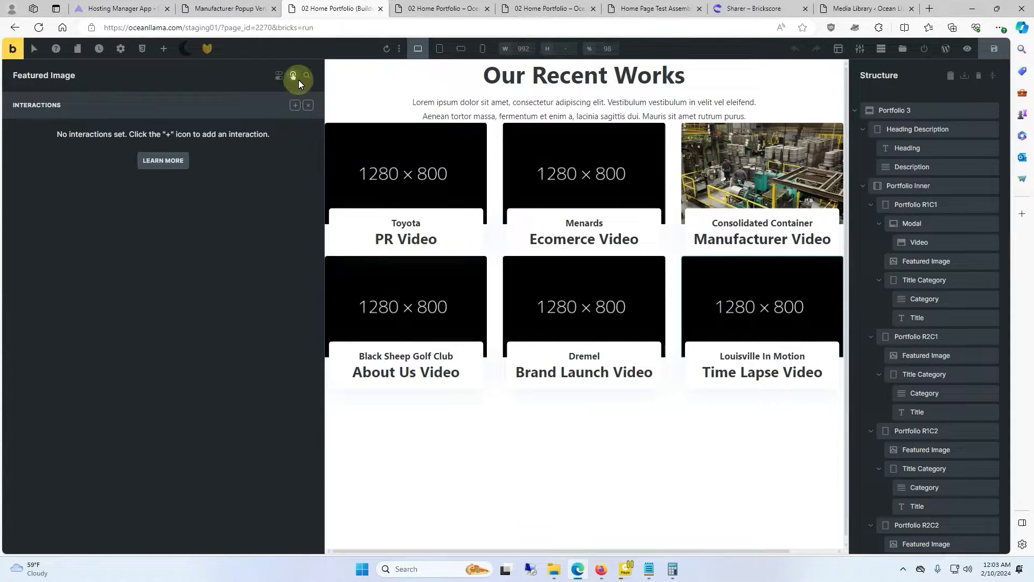
{"action": "mouse_move", "coordinate": [293, 75]}
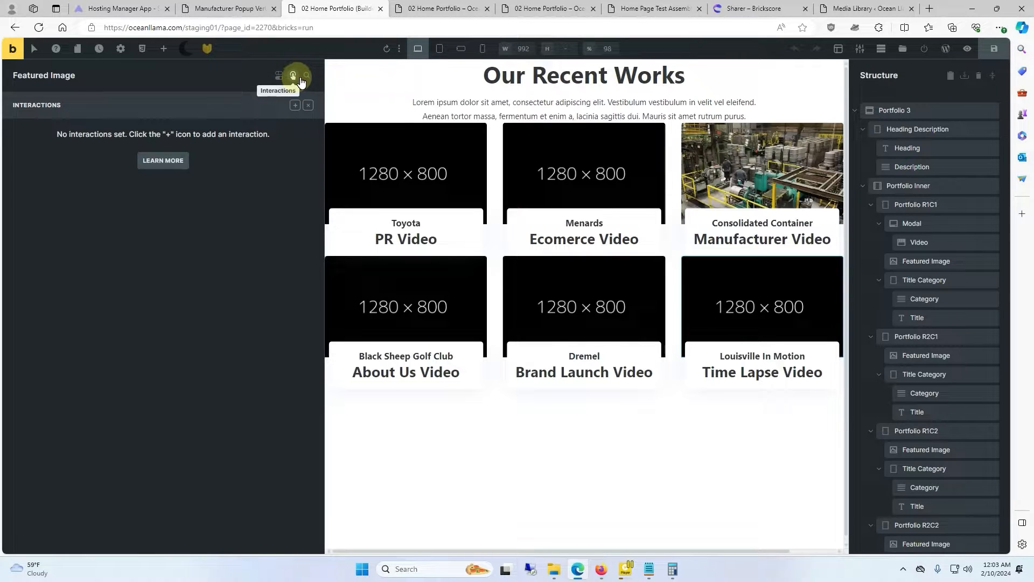
{"action": "mouse_move", "coordinate": [295, 105]}
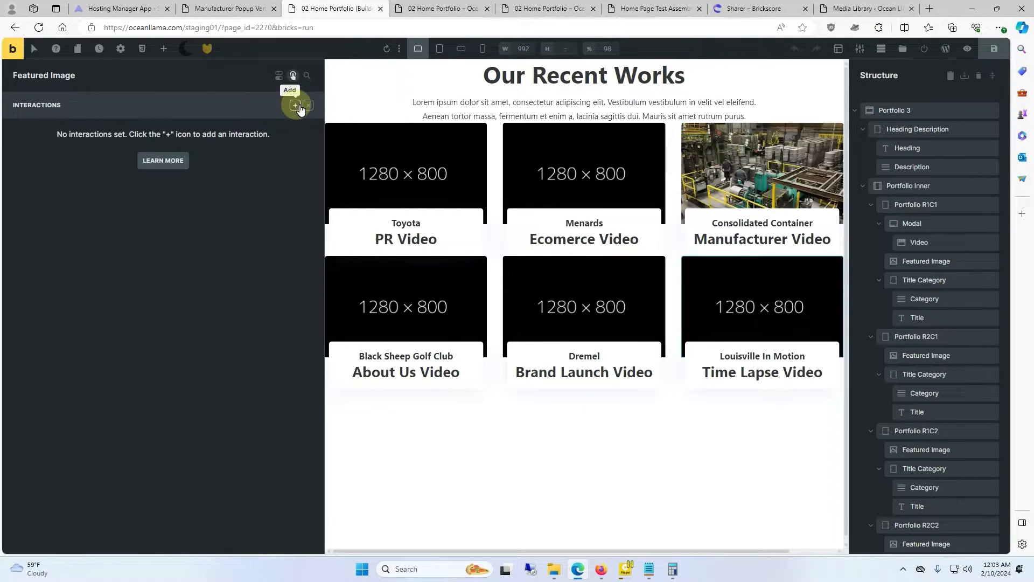
{"action": "left_click", "coordinate": [295, 106]}
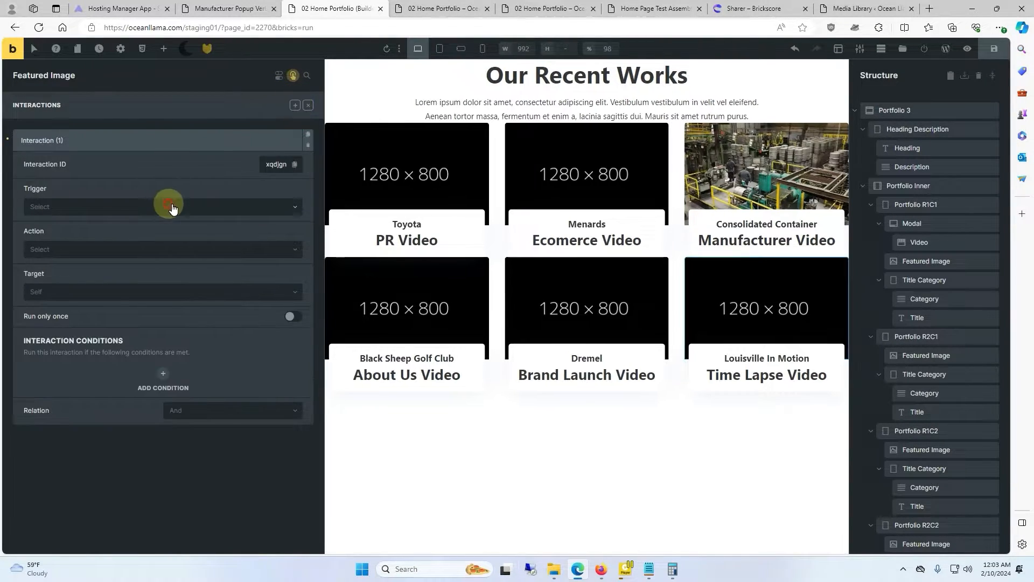
{"action": "left_click", "coordinate": [162, 206]}
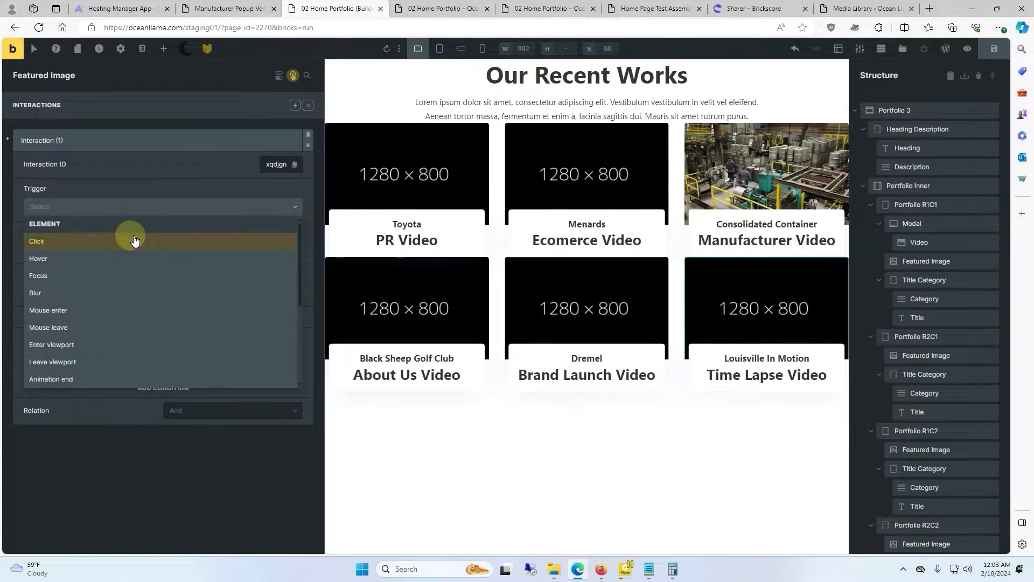
{"action": "left_click", "coordinate": [37, 241]}
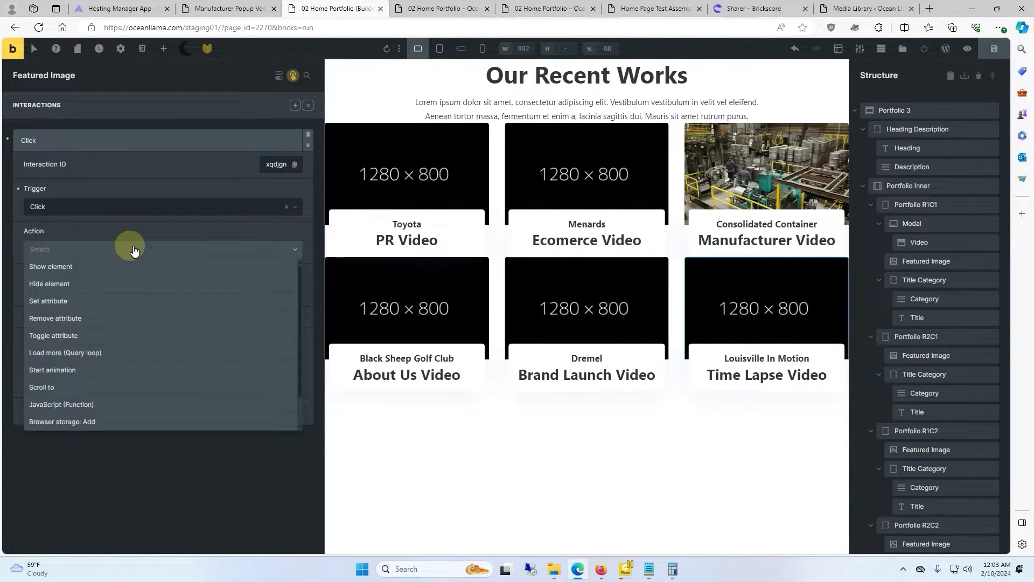
{"action": "left_click", "coordinate": [50, 267]}
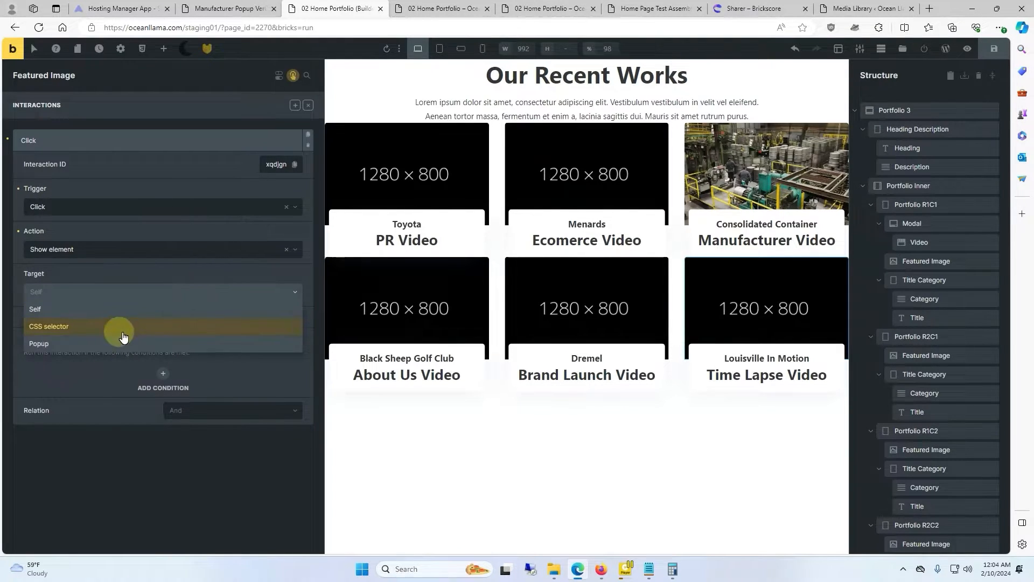
{"action": "left_click", "coordinate": [38, 344]}
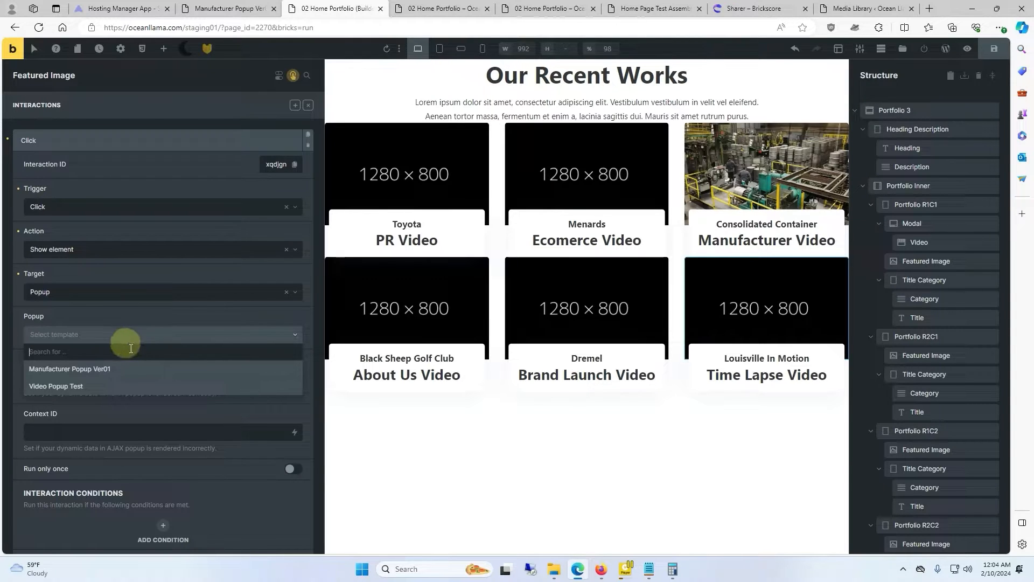
{"action": "left_click", "coordinate": [56, 386]}
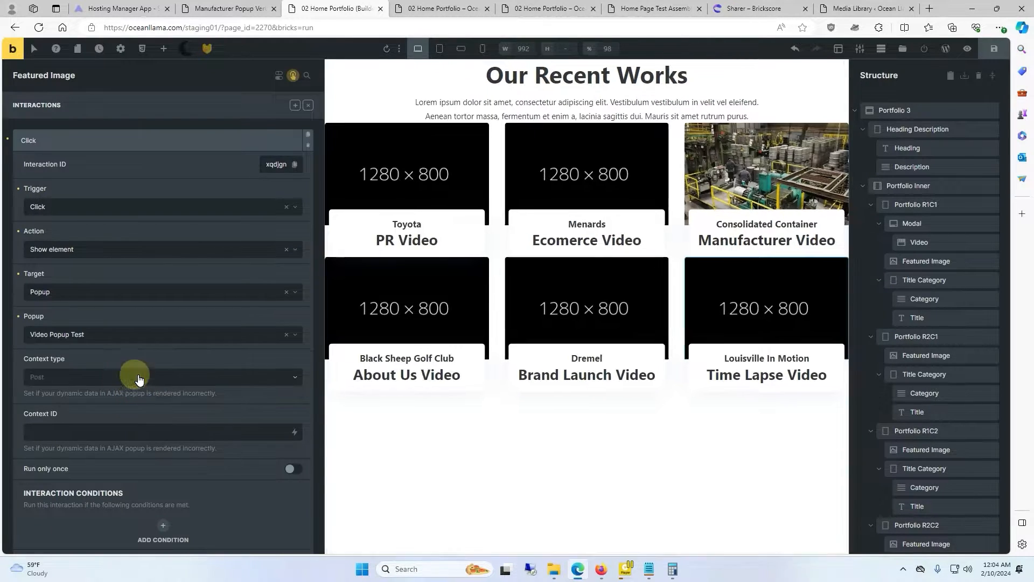
{"action": "mouse_move", "coordinate": [995, 48]}
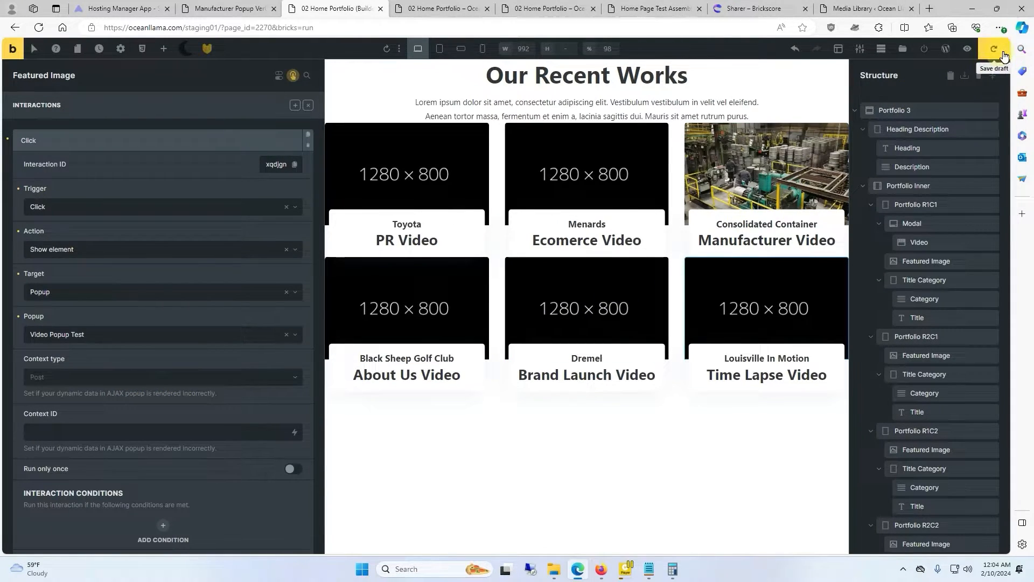
Save the page and test a thumbnail's video popup on the live portfolio page
{"action": "left_click", "coordinate": [967, 48]}
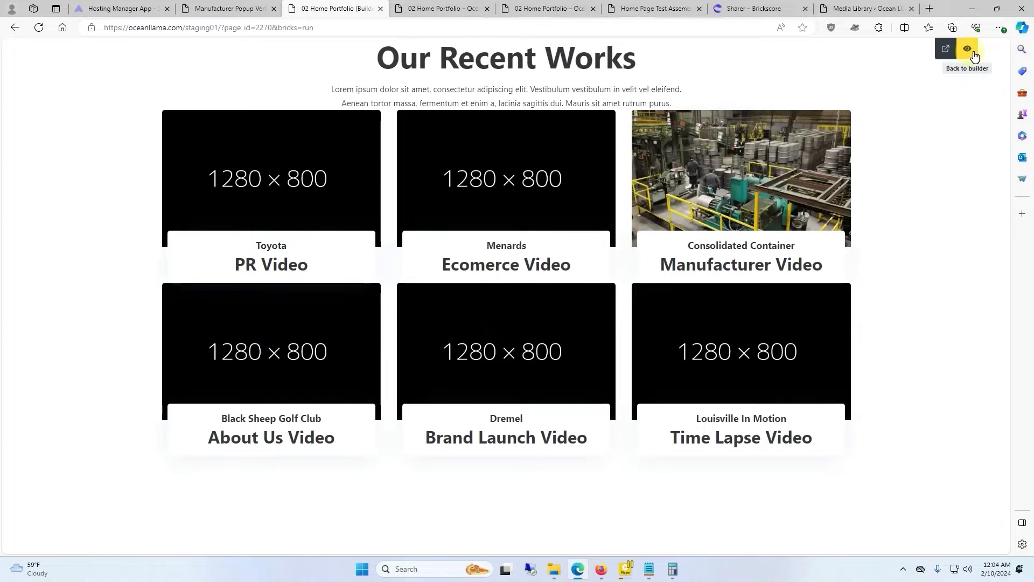
{"action": "left_click", "coordinate": [967, 49]}
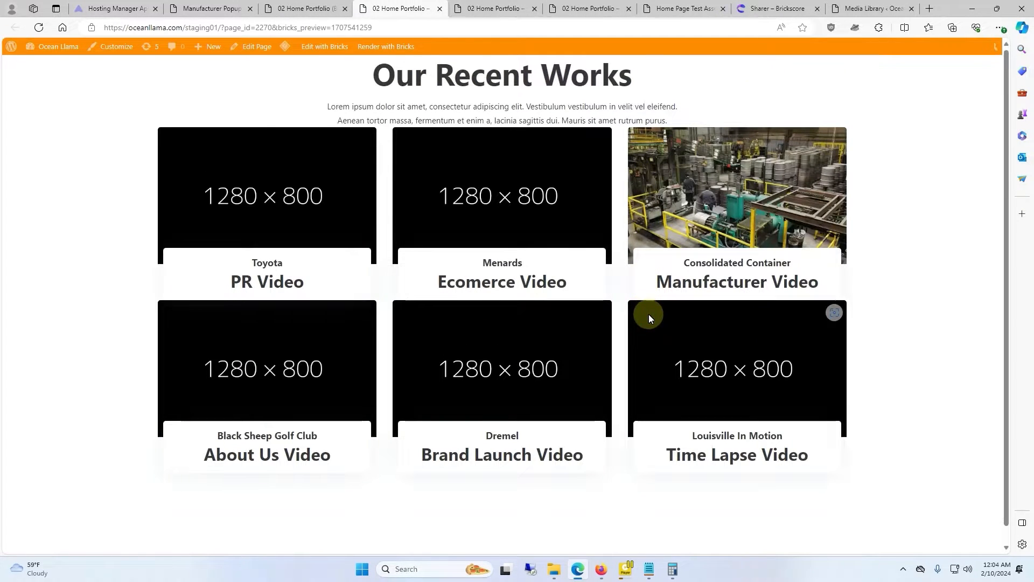
{"action": "left_click", "coordinate": [737, 368]}
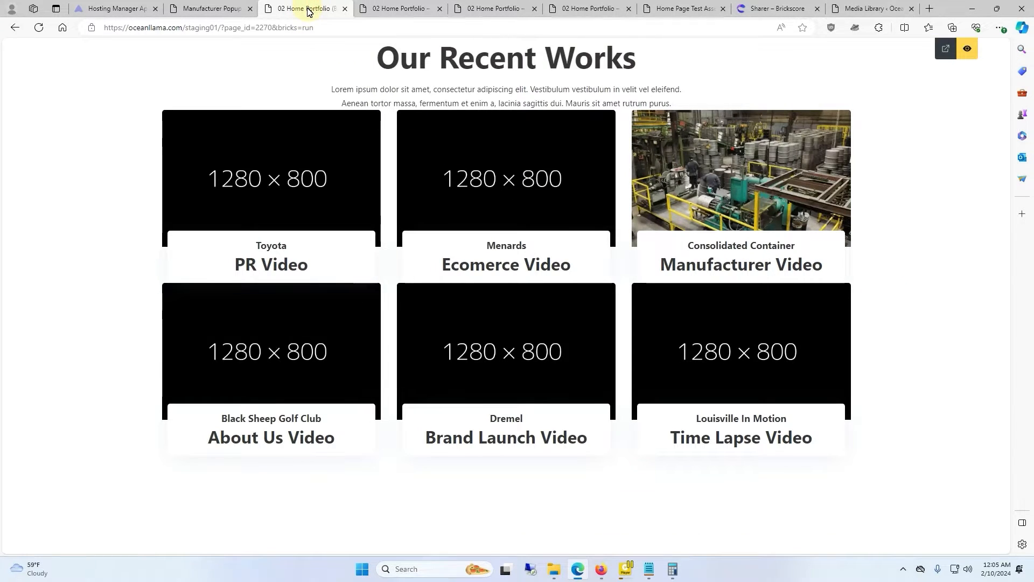
{"action": "mouse_move", "coordinate": [967, 48]}
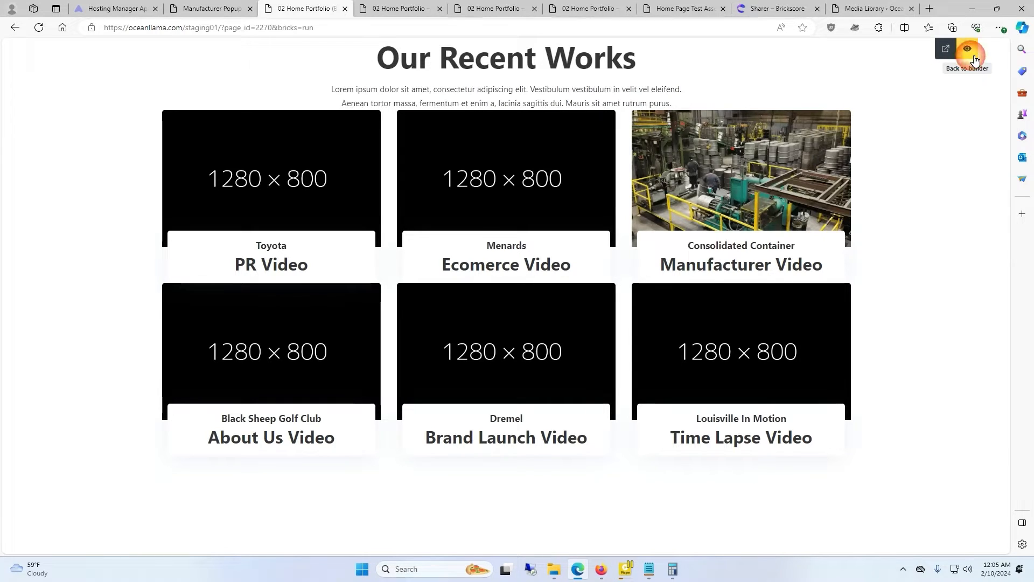
Return to editing, select the About Us Video featured image, and find the BricksExtras Modal
{"action": "left_click", "coordinate": [967, 49]}
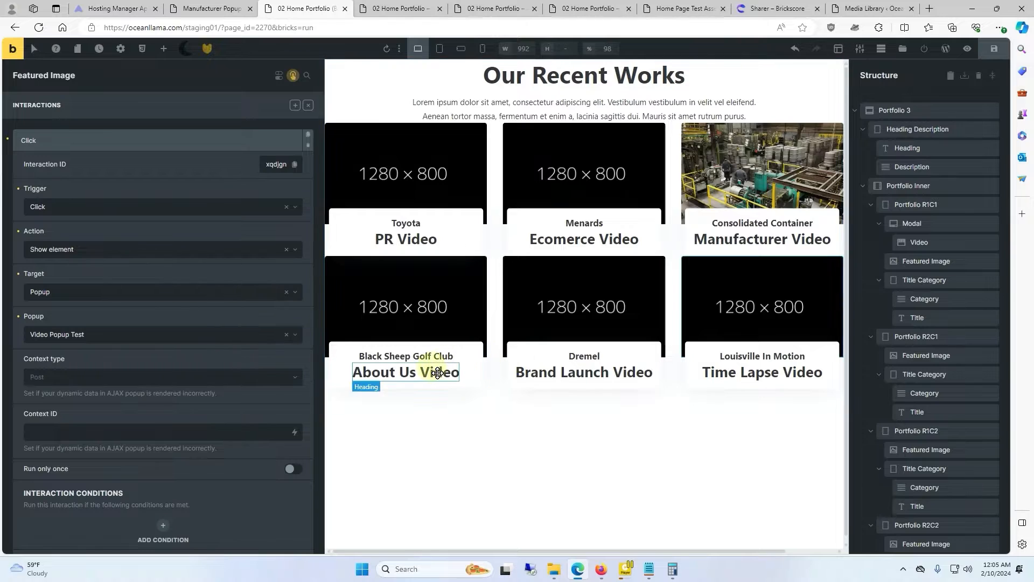
{"action": "left_click", "coordinate": [926, 355]}
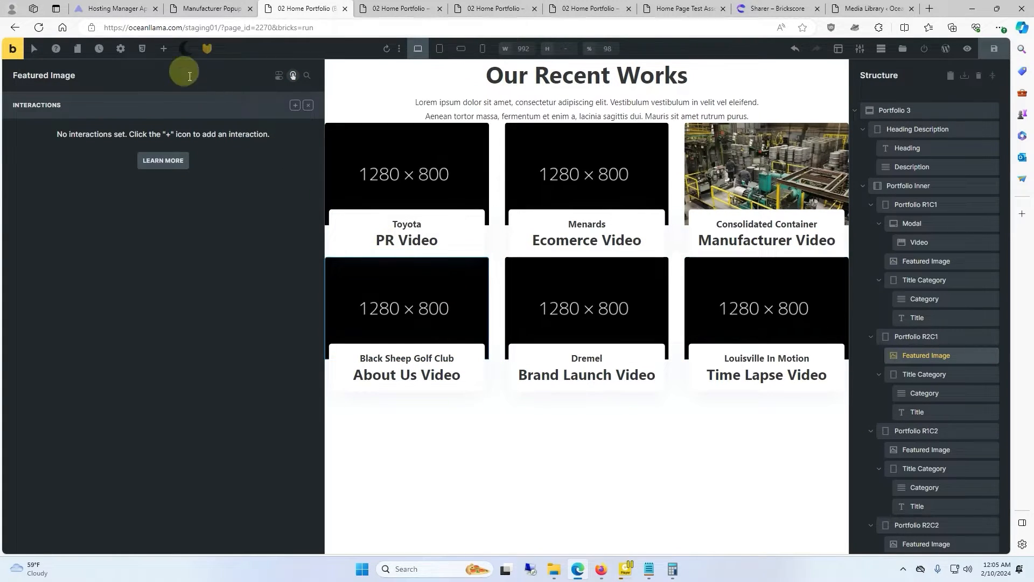
{"action": "left_click", "coordinate": [162, 48]}
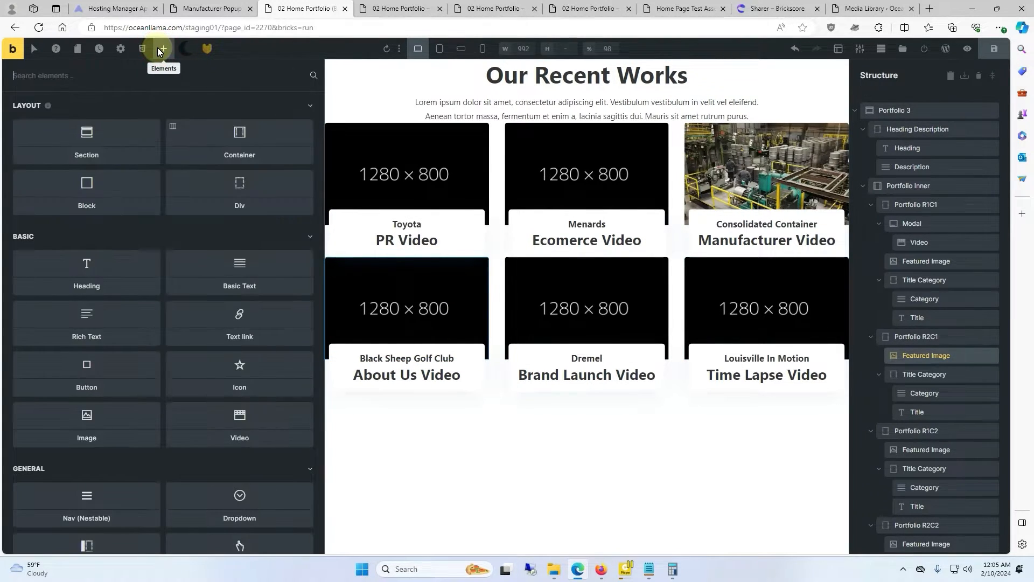
{"action": "scroll", "scroll_direction": "down", "scroll_amount": 3}
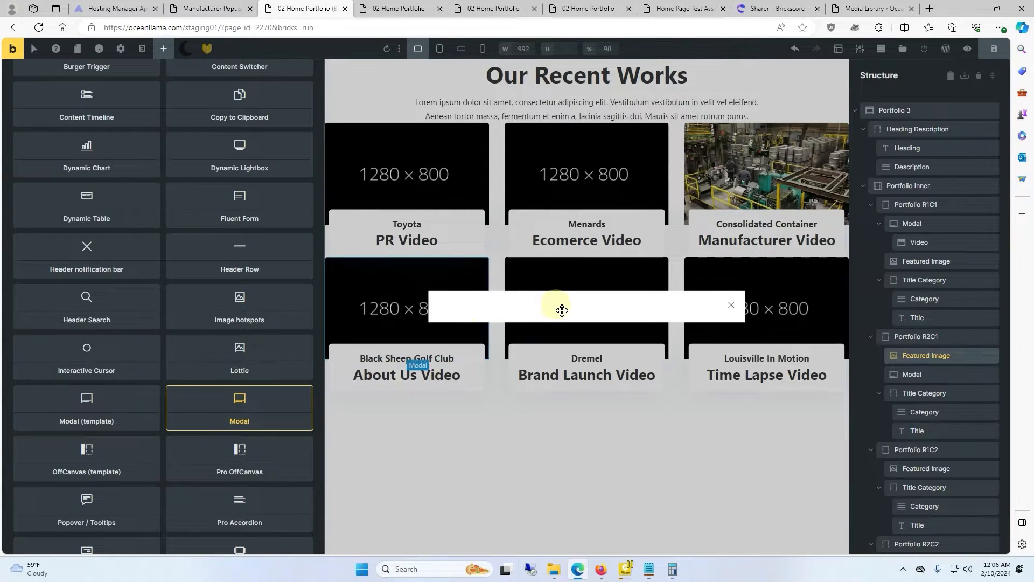
{"action": "mouse_move", "coordinate": [629, 320]}
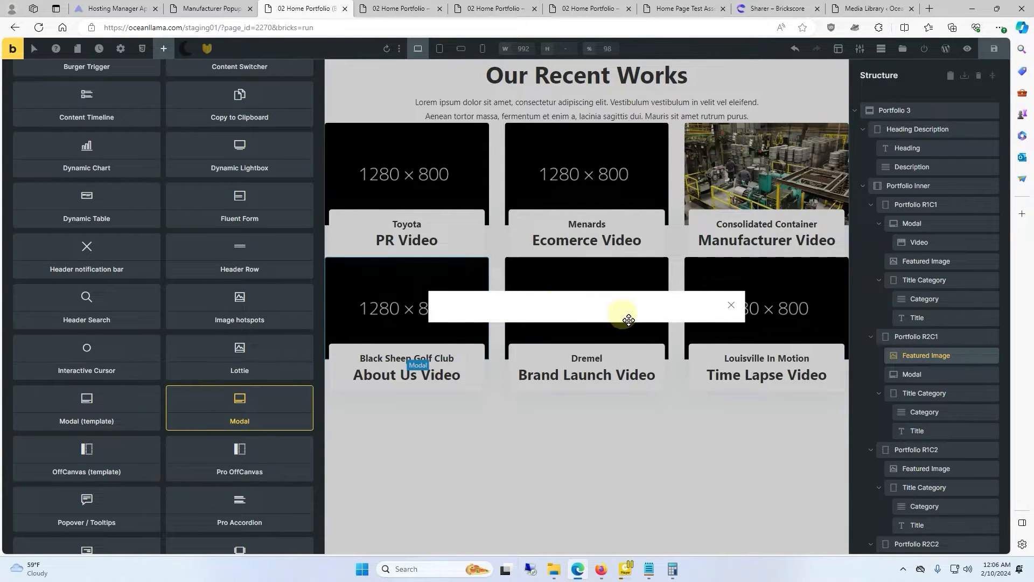
Select the modal, add a Video element found by searching 'video', and open its settings
{"action": "left_click", "coordinate": [912, 376]}
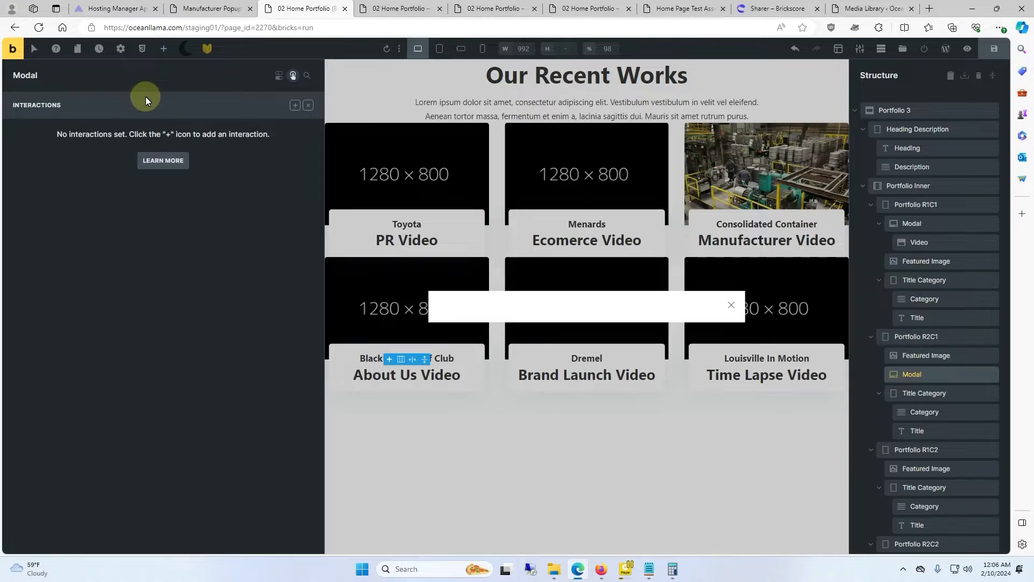
{"action": "left_click", "coordinate": [163, 48]}
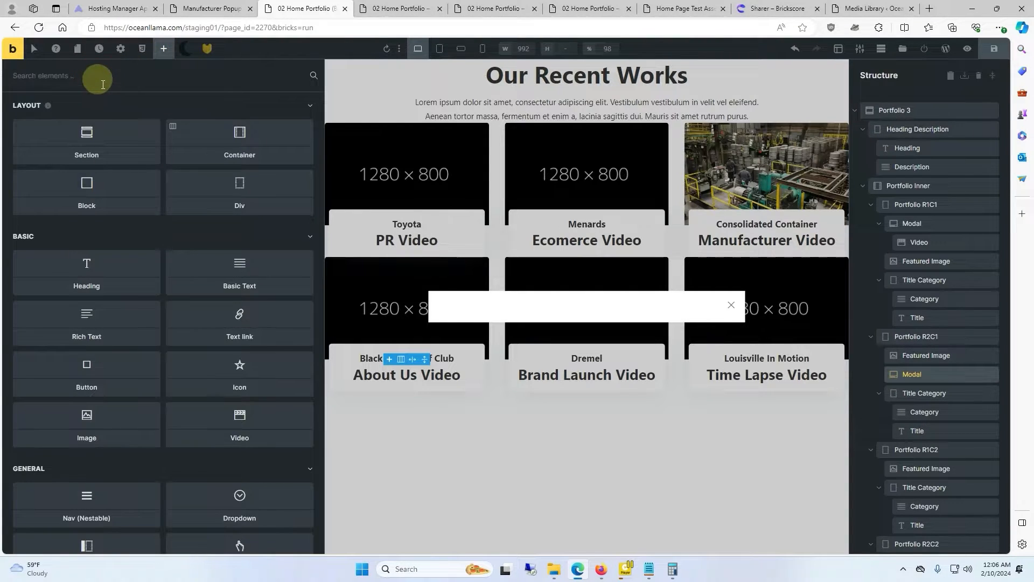
{"action": "type", "text": "video"}
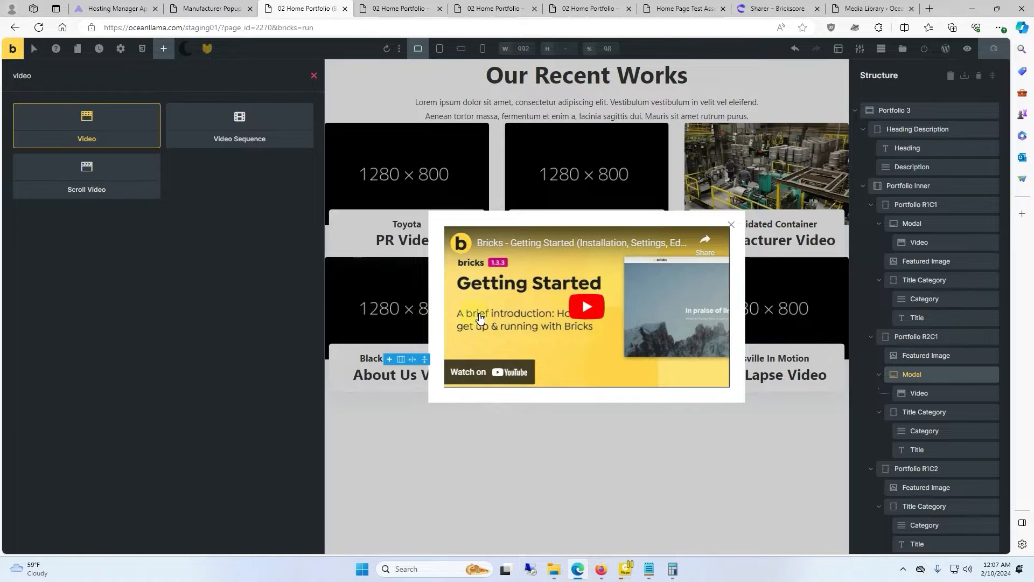
{"action": "left_click", "coordinate": [919, 394]}
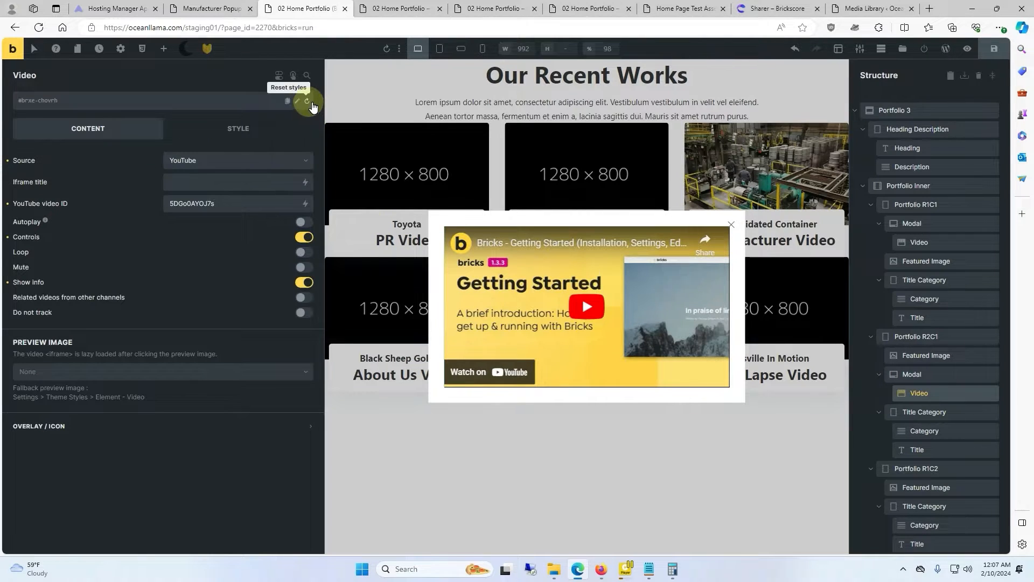
{"action": "mouse_move", "coordinate": [313, 244]}
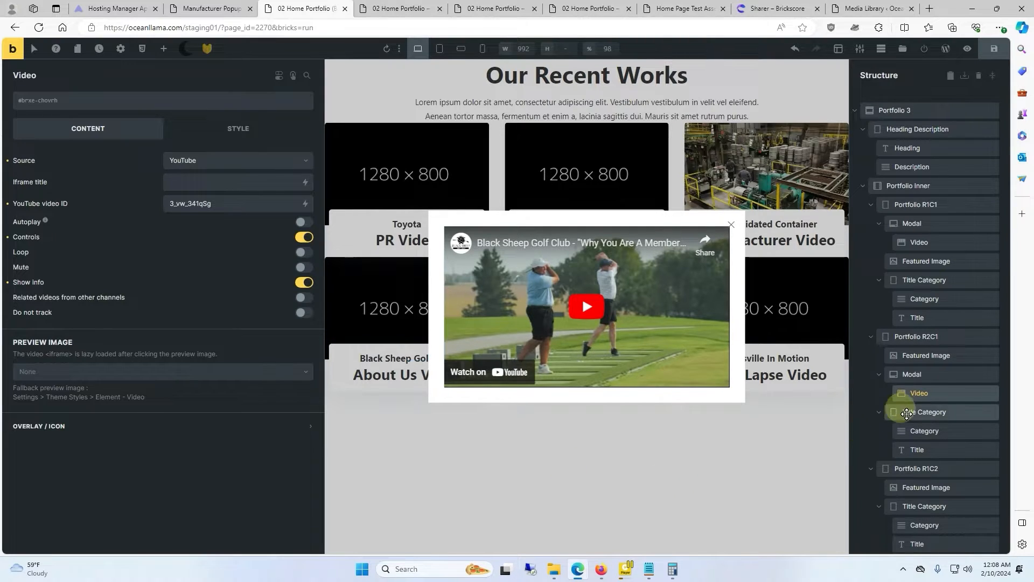
Add a second modal trigger named ModalR2C1 with trigger type On click element
{"action": "left_click", "coordinate": [912, 374]}
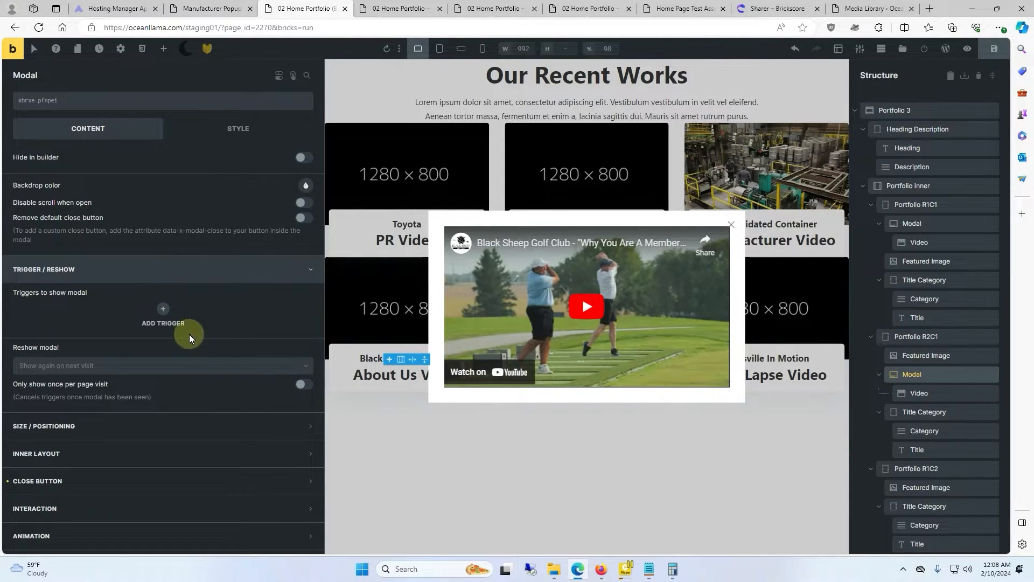
{"action": "left_click", "coordinate": [162, 317]}
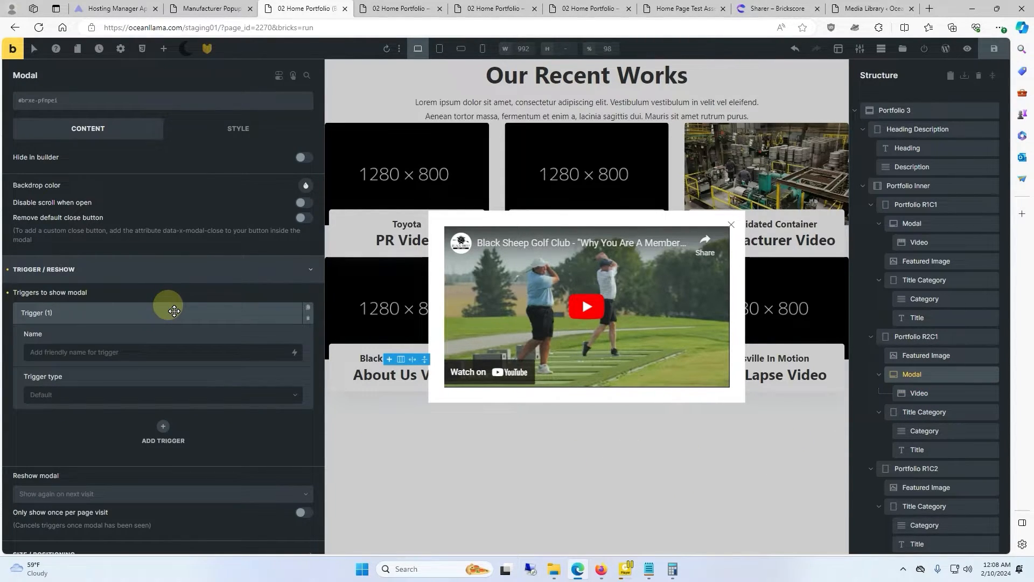
{"action": "type", "text": "ModalR2C1"}
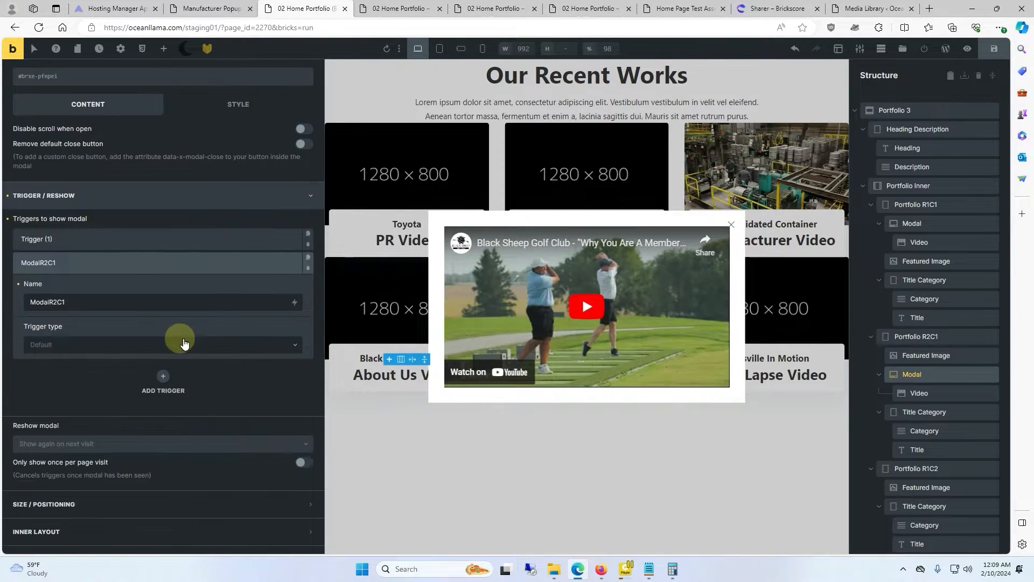
{"action": "left_click", "coordinate": [185, 344]}
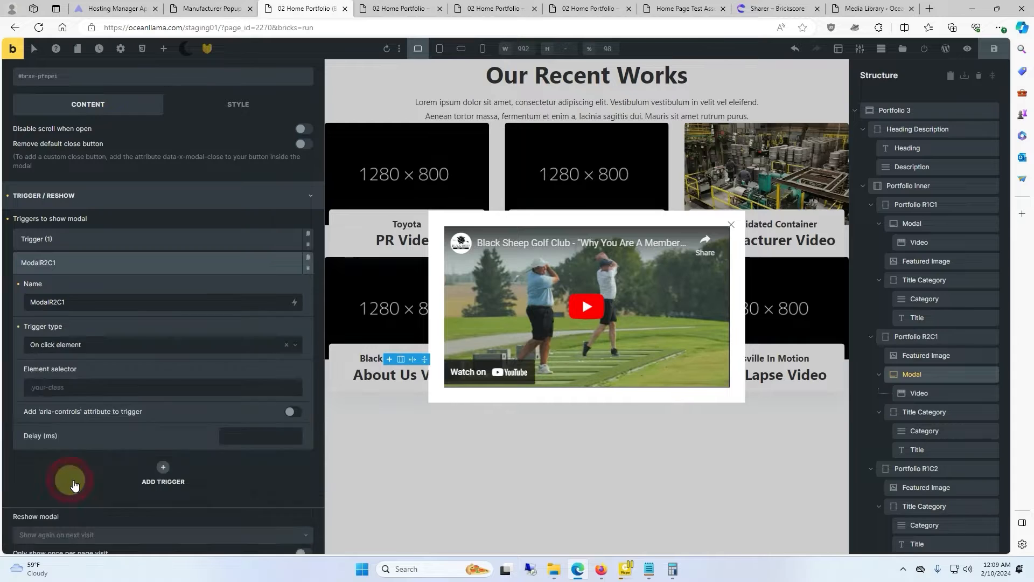
{"action": "mouse_move", "coordinate": [176, 371]}
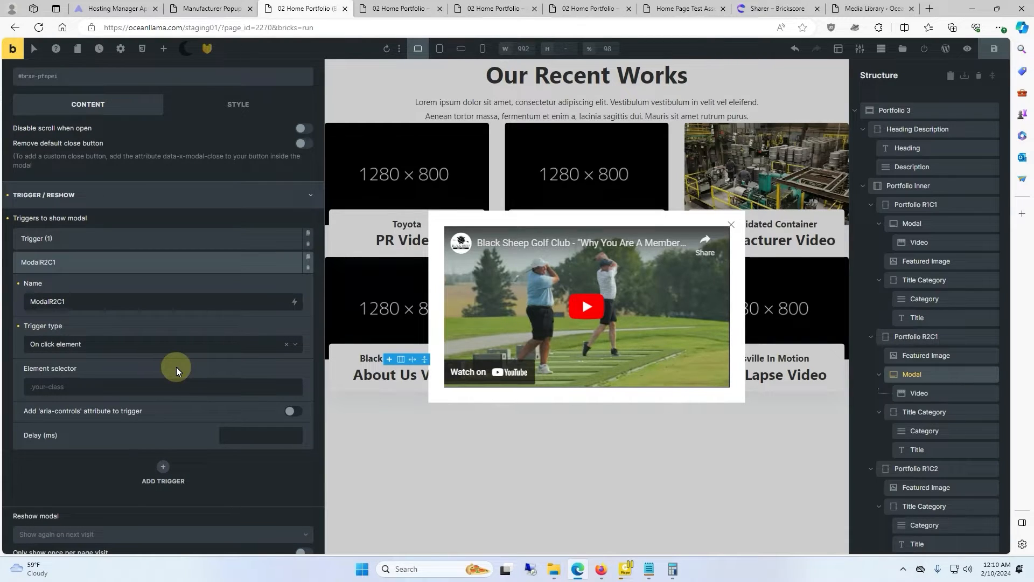
{"action": "mouse_move", "coordinate": [373, 310]}
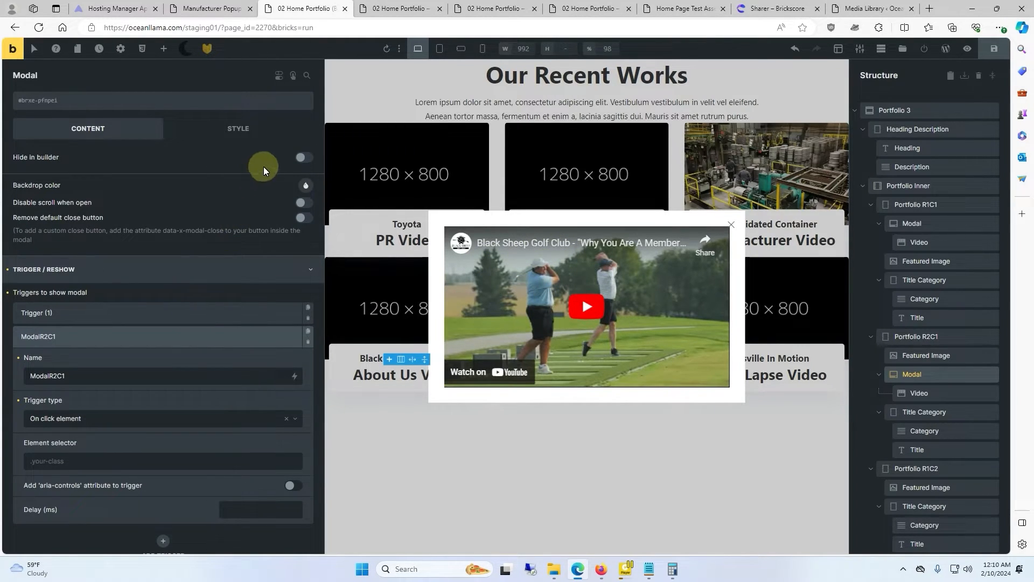
Hide the modal in the builder and add class portfolio-R2C1 to the About Us Video image
{"action": "left_click", "coordinate": [303, 156]}
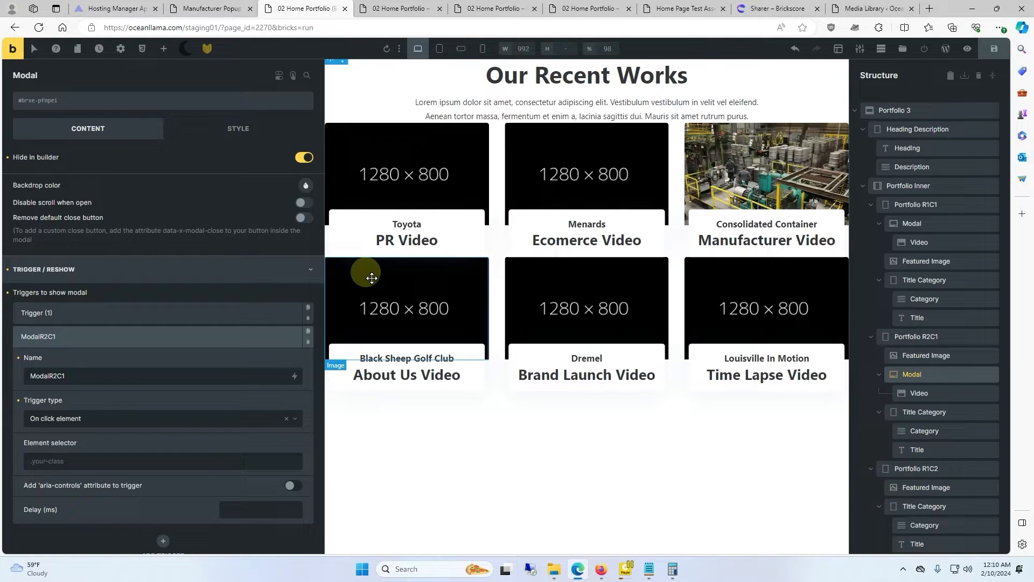
{"action": "left_click", "coordinate": [926, 355]}
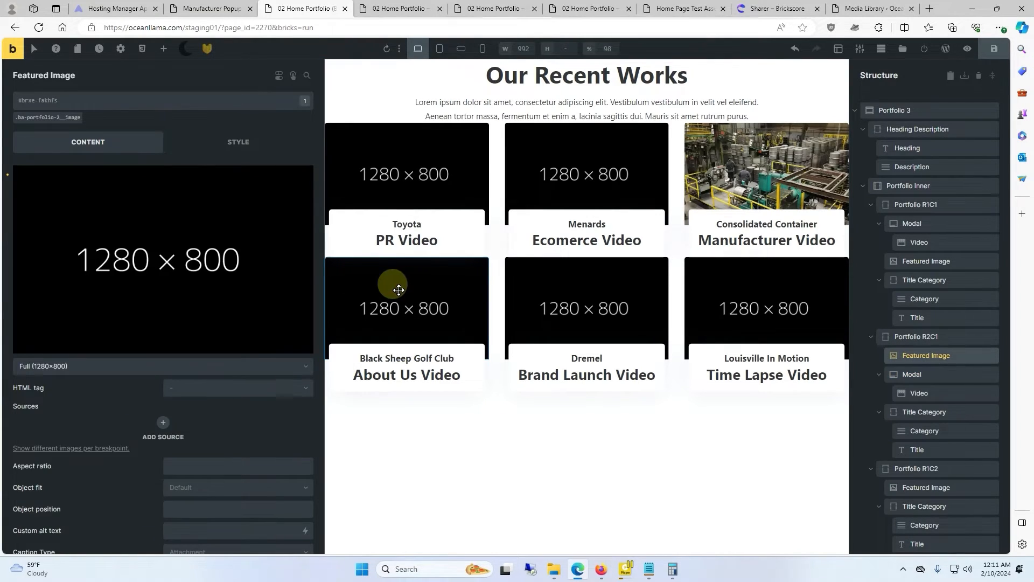
{"action": "left_click", "coordinate": [184, 100]}
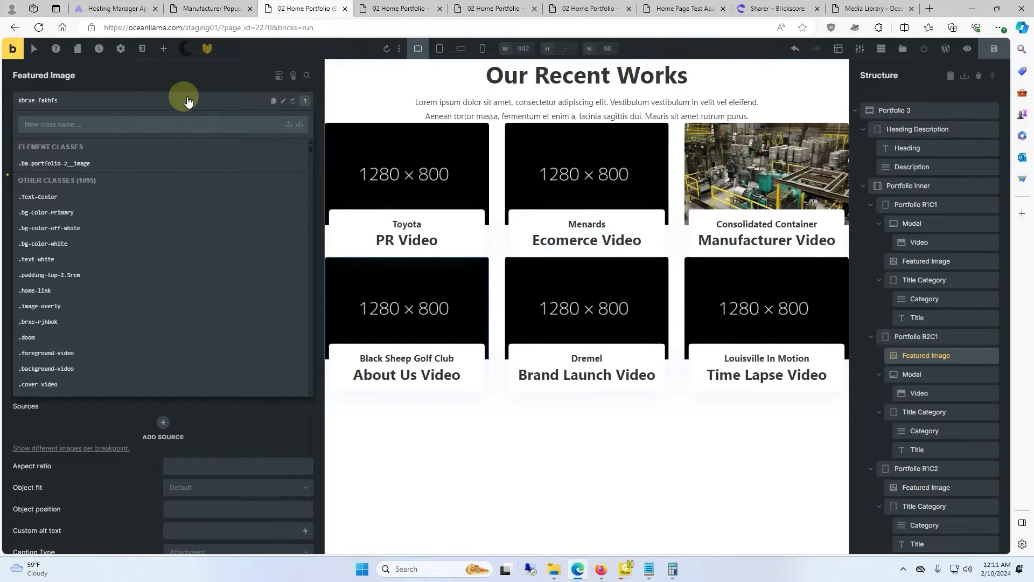
{"action": "type", "text": ".portfolio-R2C1"}
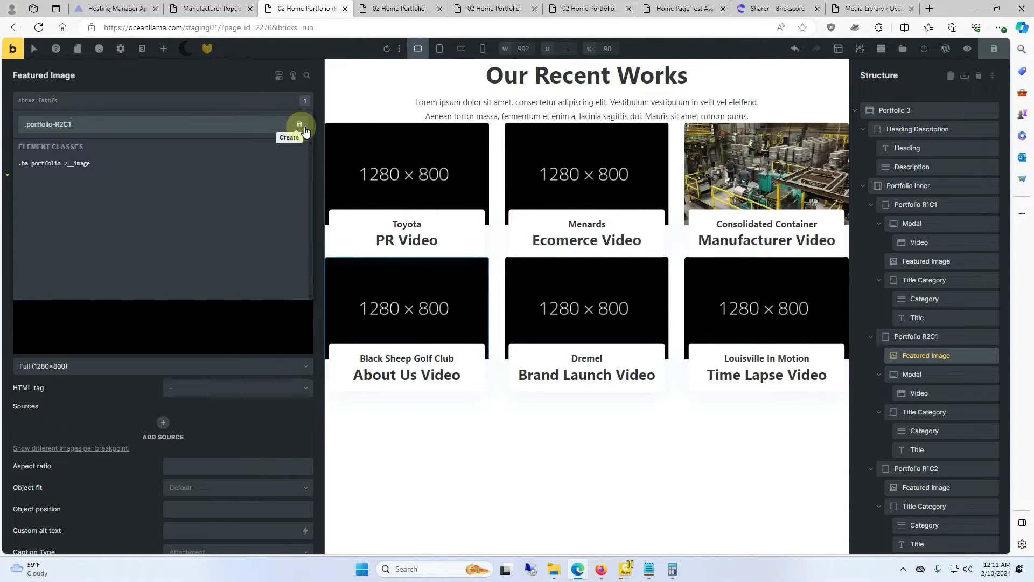
{"action": "left_click", "coordinate": [299, 127]}
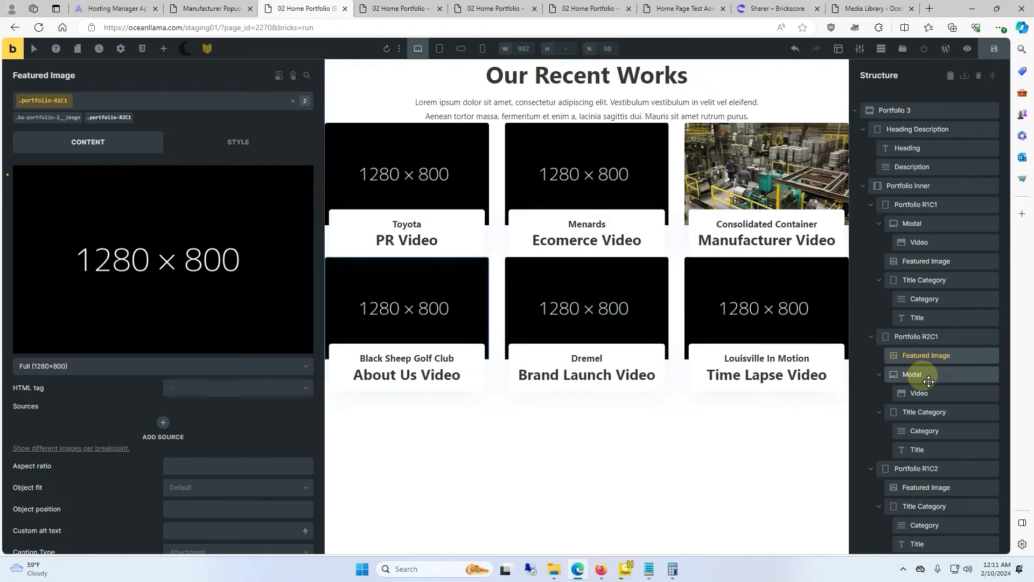
Select the R2C1 modal and set the trigger's element selector to .portfolio-R2C1
{"action": "left_click", "coordinate": [912, 374]}
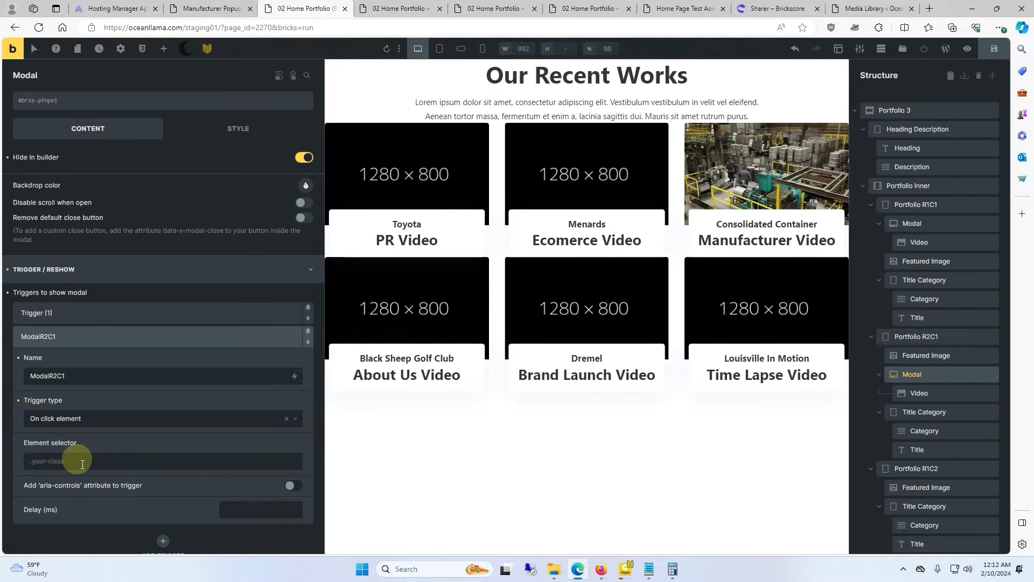
{"action": "type", "text": ".portfolio-R2C1"}
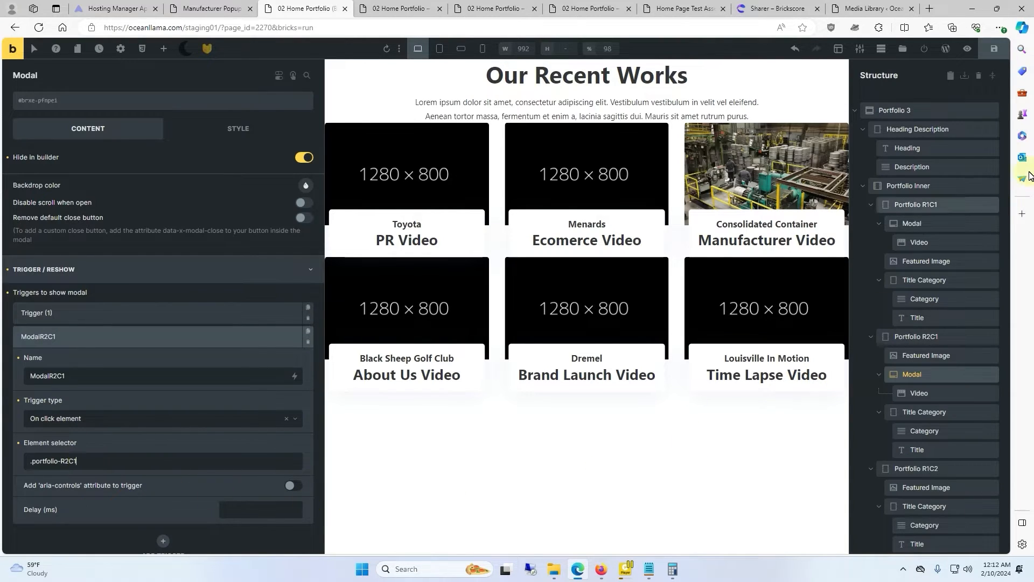
{"action": "mouse_move", "coordinate": [452, 48]}
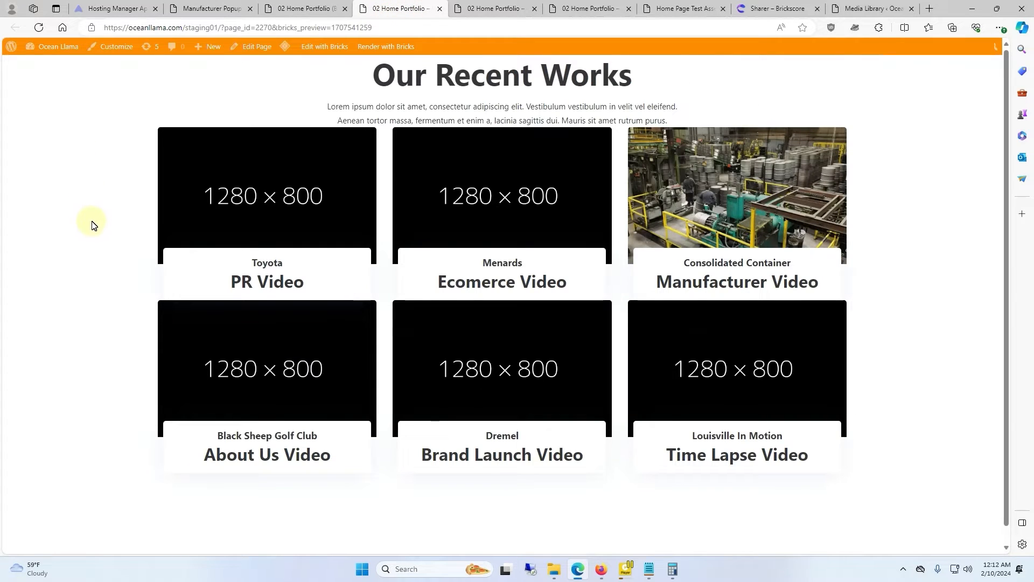
{"action": "mouse_move", "coordinate": [206, 324]}
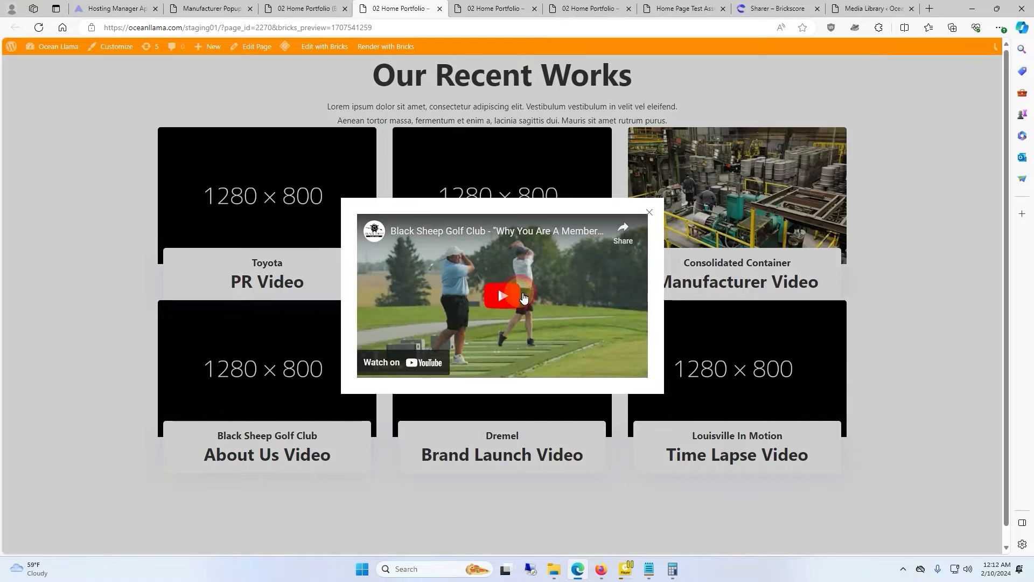
{"action": "left_click", "coordinate": [502, 295]}
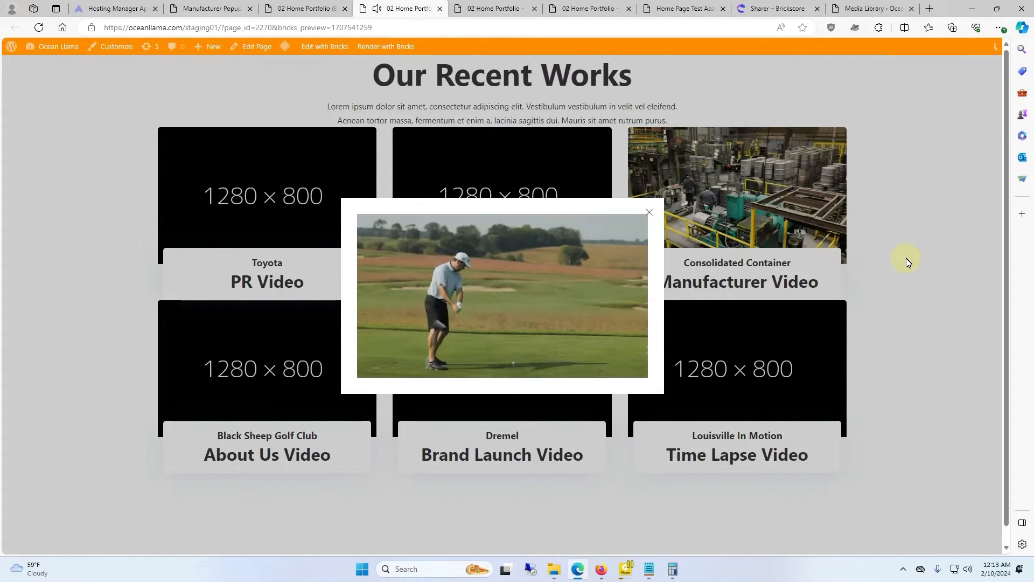
{"action": "left_click", "coordinate": [649, 211]}
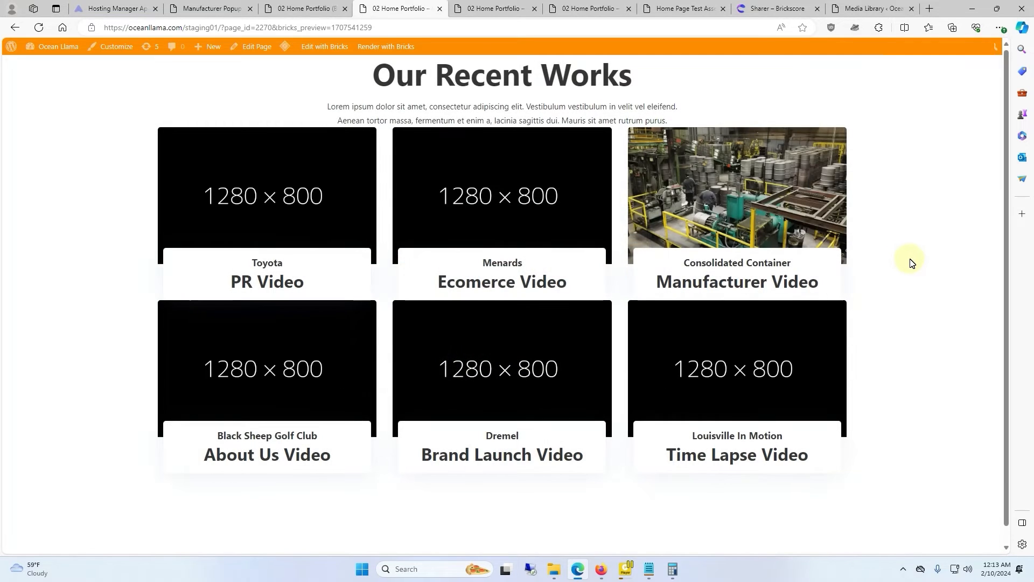
Back in the builder, set the About Us Video modal's content width to 100svh
{"action": "left_click", "coordinate": [305, 9]}
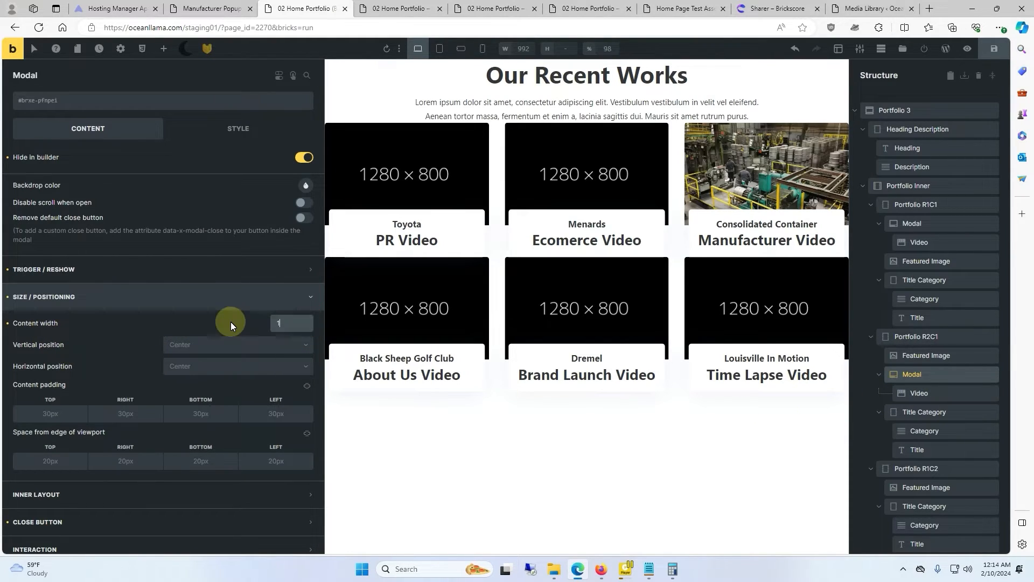
{"action": "type", "text": "00svh"}
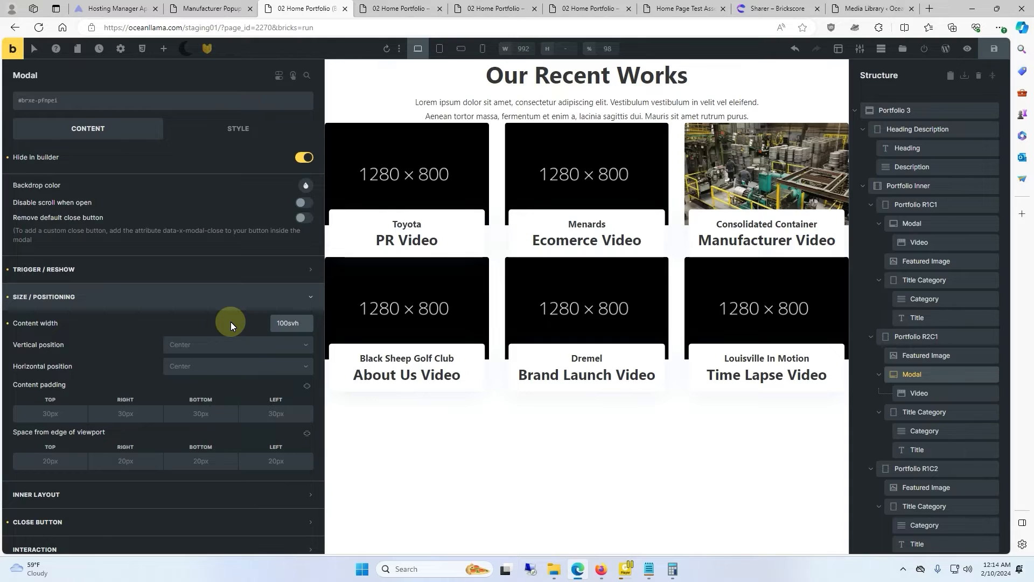
{"action": "mouse_move", "coordinate": [462, 49]}
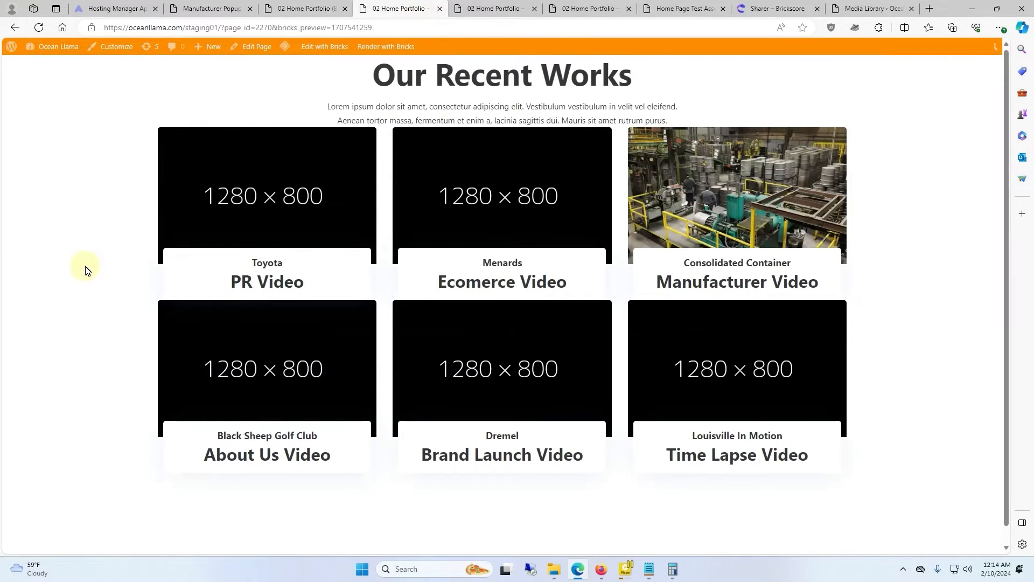
Test the About Us Video thumbnail's larger golf club video popup, then close it
{"action": "left_click", "coordinate": [267, 368]}
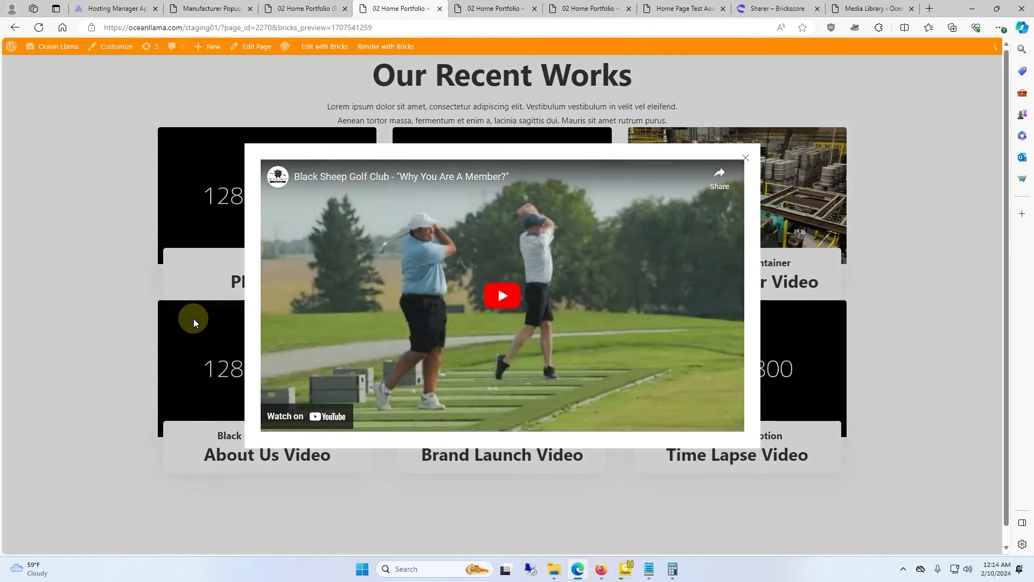
{"action": "mouse_move", "coordinate": [207, 329]}
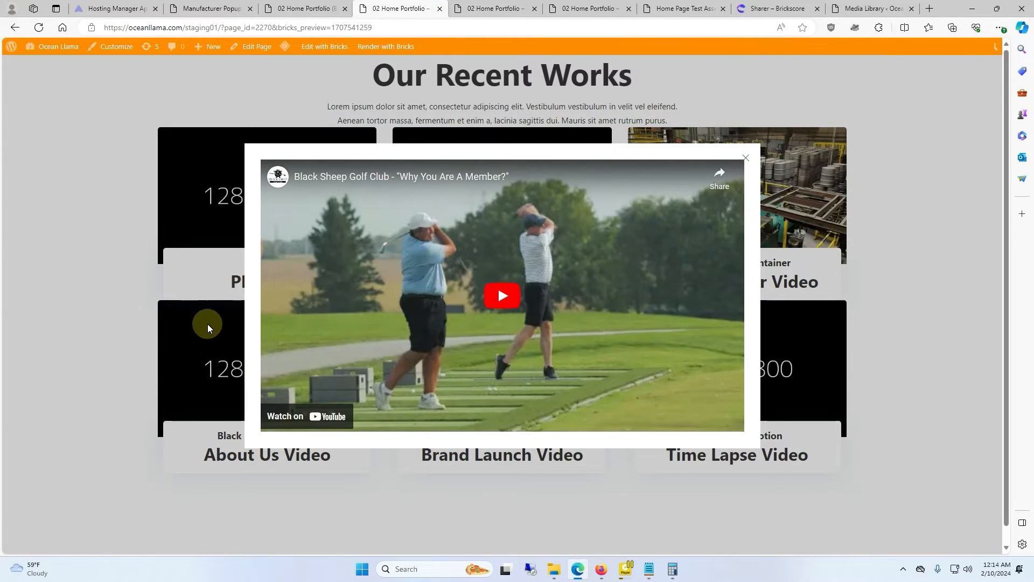
{"action": "left_click", "coordinate": [746, 158]}
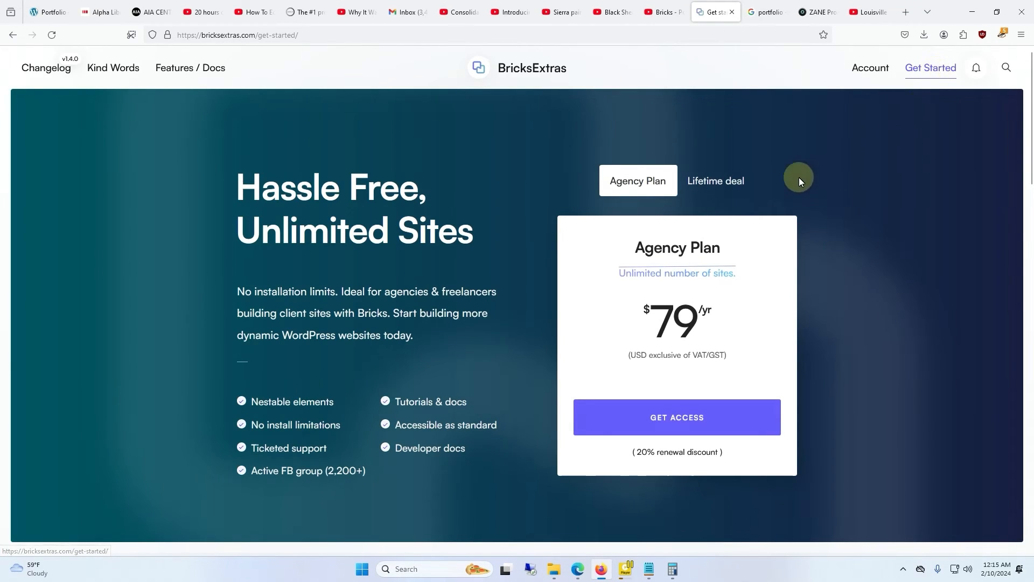
View the Bricks Awesome Access Pass pricing plans, then move to the Bricks Wireframe site
{"action": "left_click", "coordinate": [714, 180]}
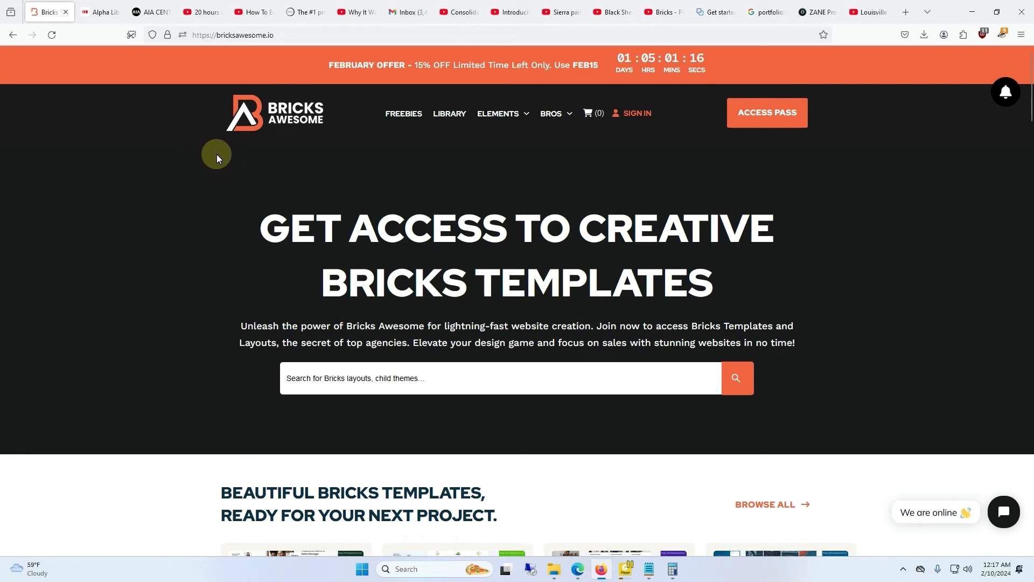
{"action": "left_click", "coordinate": [767, 112]}
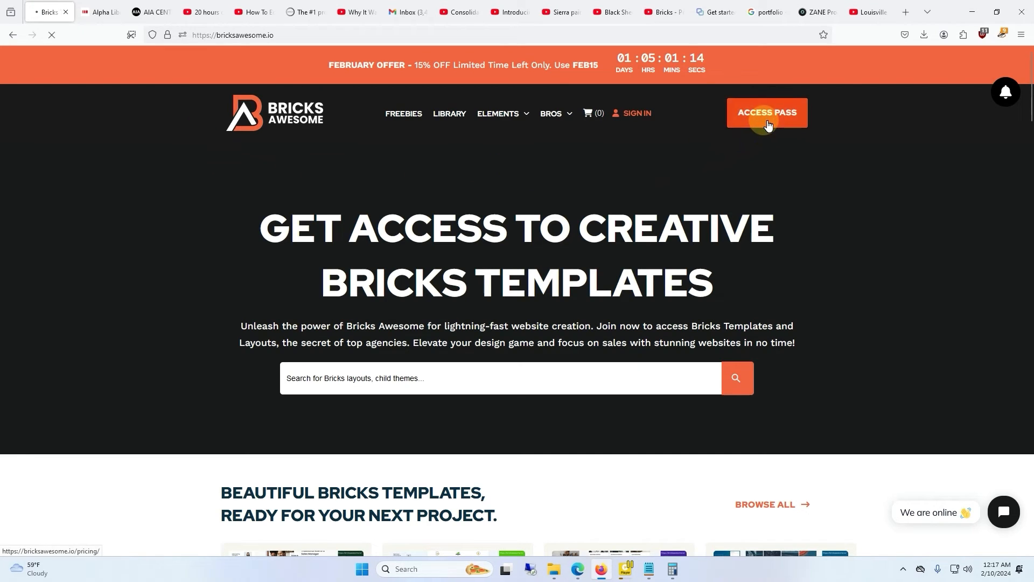
{"action": "left_click", "coordinate": [766, 112]}
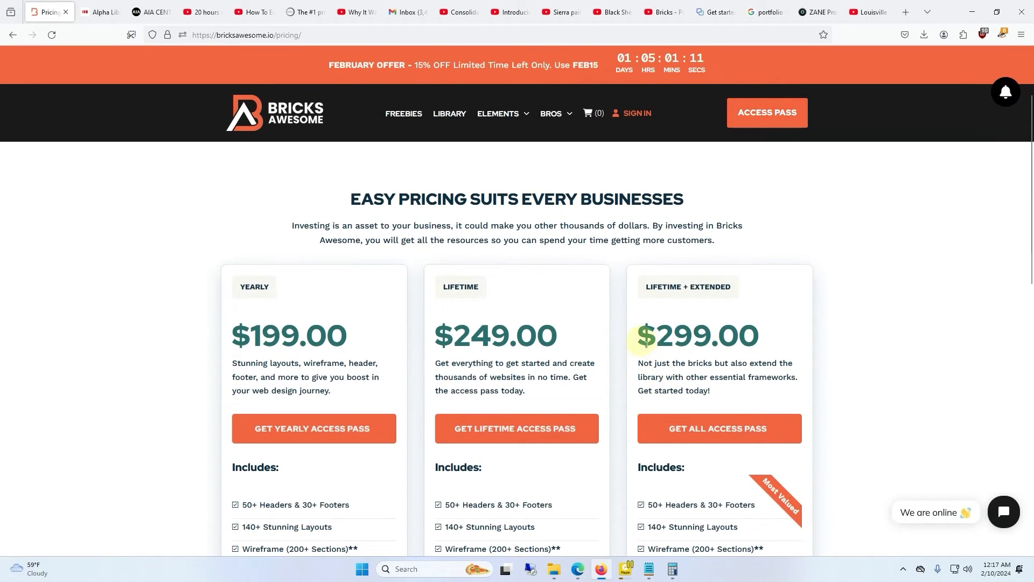
{"action": "mouse_move", "coordinate": [579, 64]}
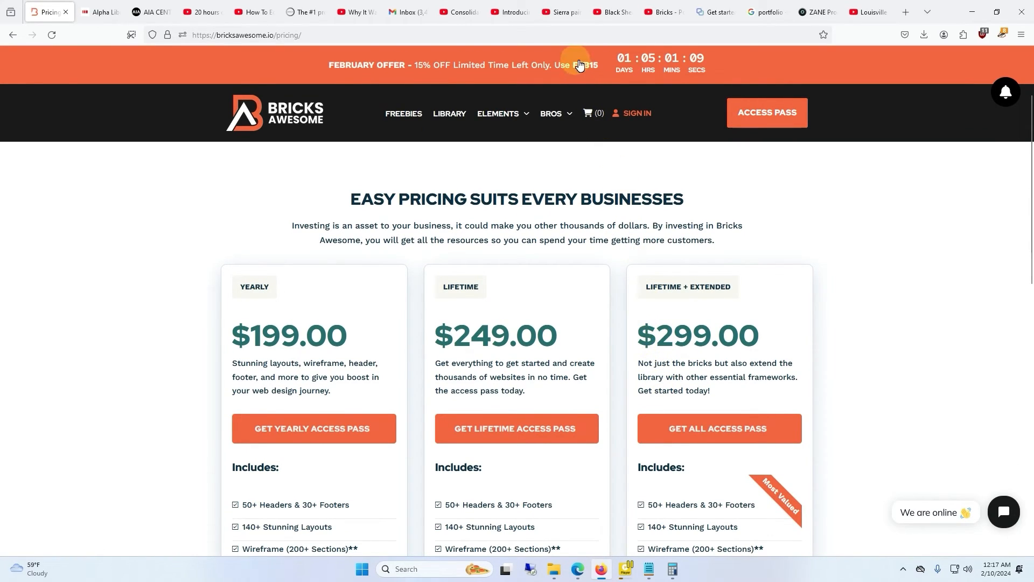
{"action": "left_click", "coordinate": [498, 112]}
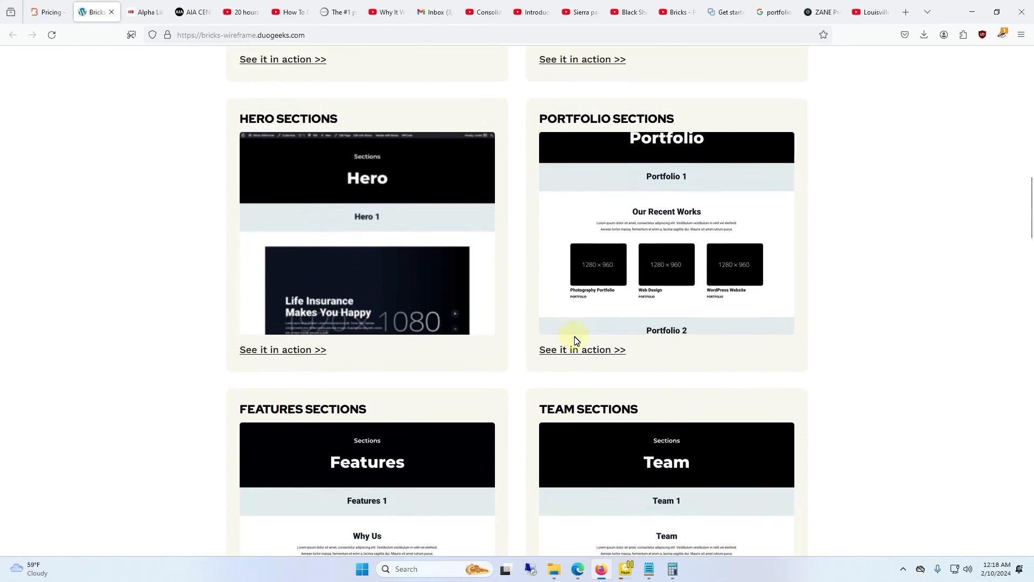
Open the Portfolio Sections demo page showing Portfolio 3's Our Recent Works grid
{"action": "left_click", "coordinate": [582, 350]}
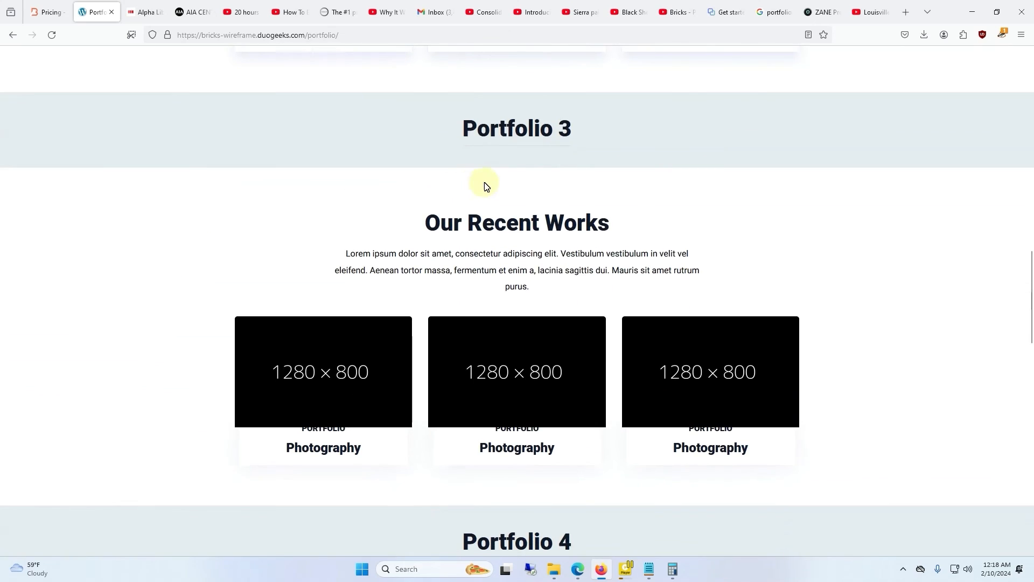
{"action": "mouse_move", "coordinate": [443, 393]}
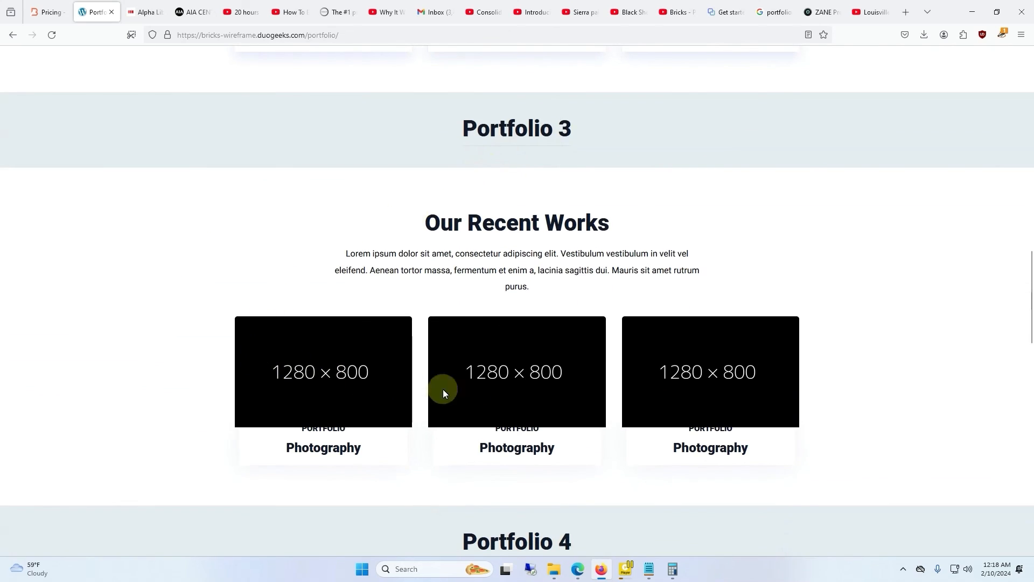